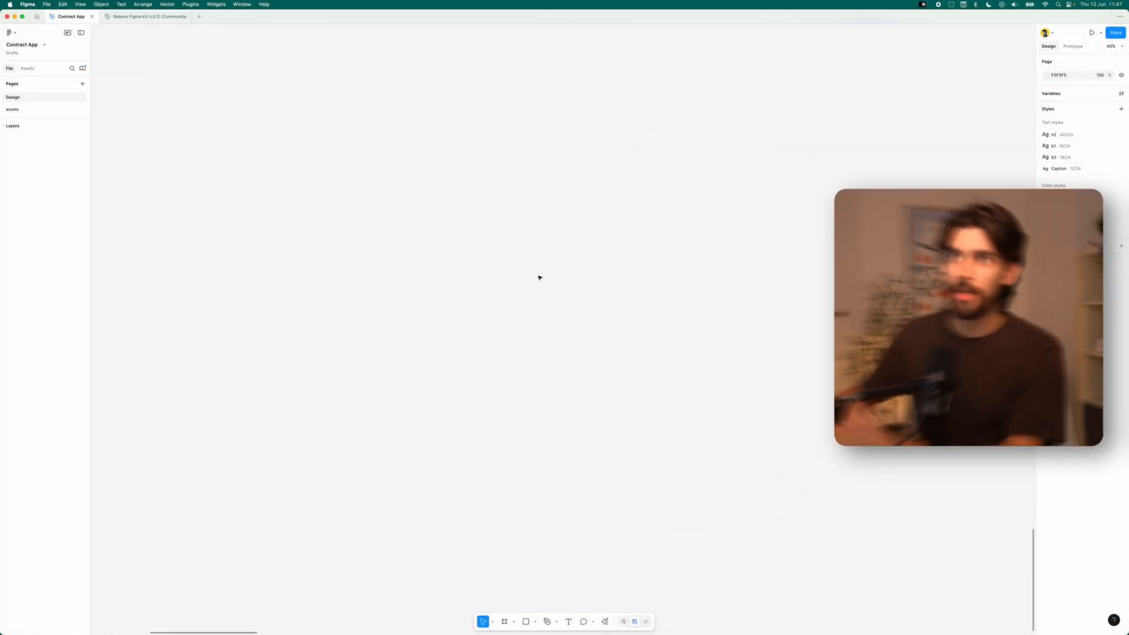
{"action": "mouse_move", "coordinate": [367, 179]}
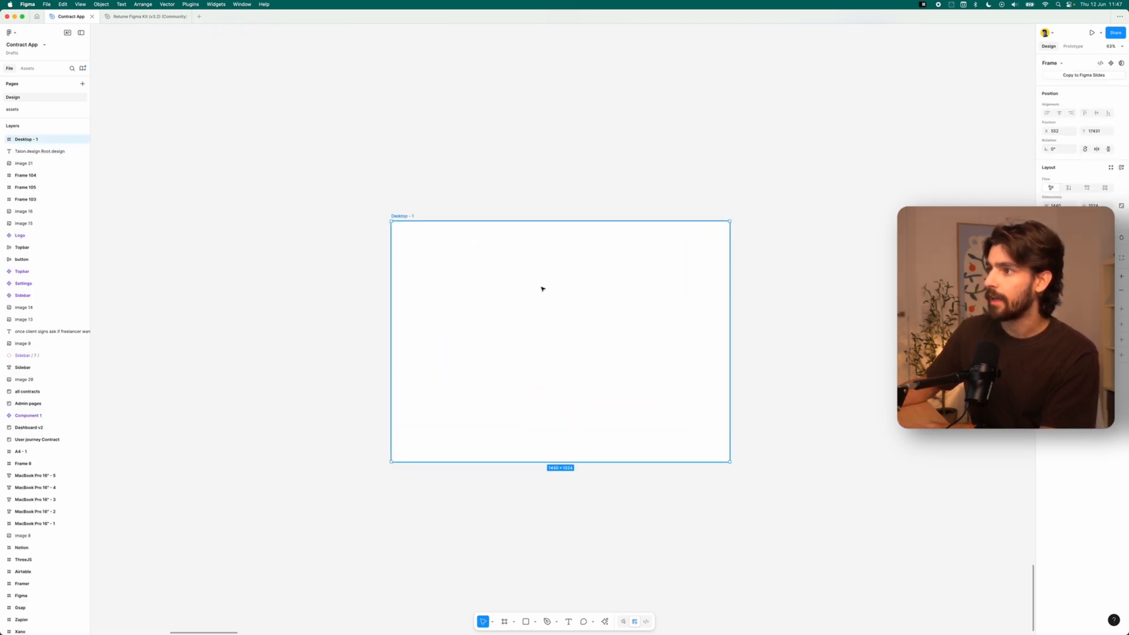
- Show the blank Desktop - 1 frame and its layers in the Contract App file
{"action": "key", "text": "shift+a"}
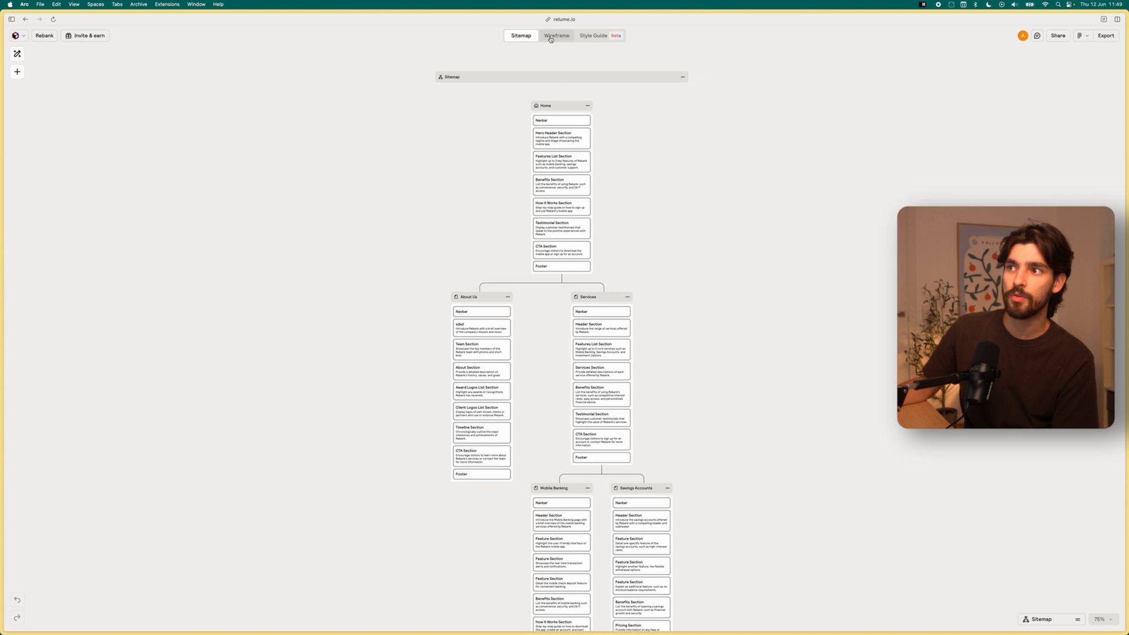
- Draft and discard a Home page description, then view the site's page wireframes
{"action": "left_click", "coordinate": [545, 105]}
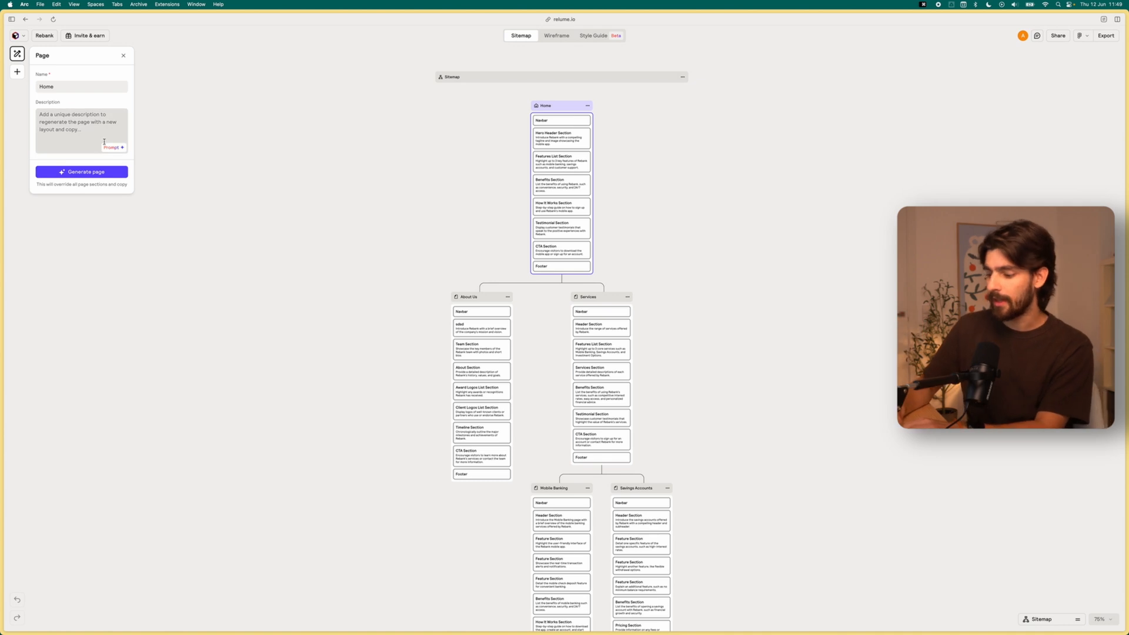
{"action": "type", "text": "a homepage that showcases al"}
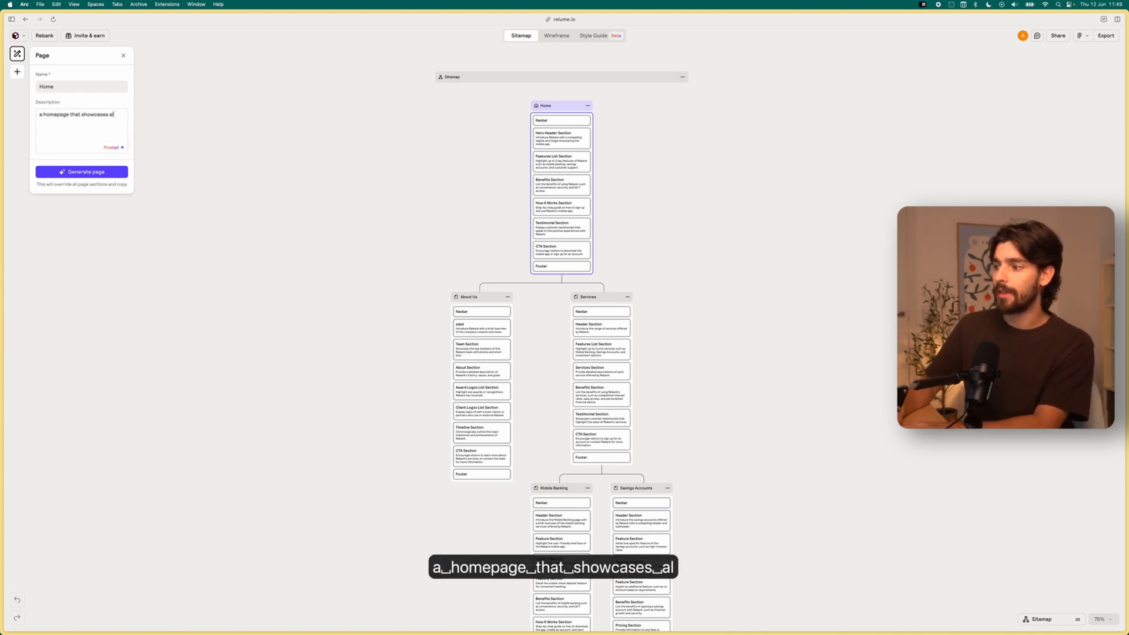
{"action": "type", "text": "ll the features, pricing, about"}
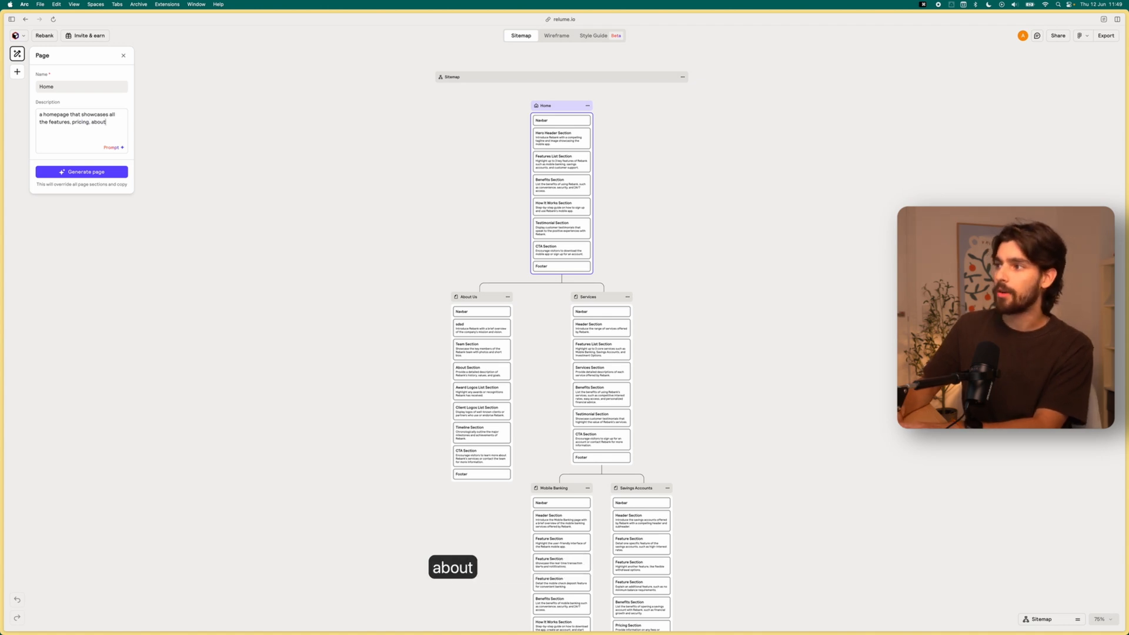
{"action": "key", "text": "cmd+a"}
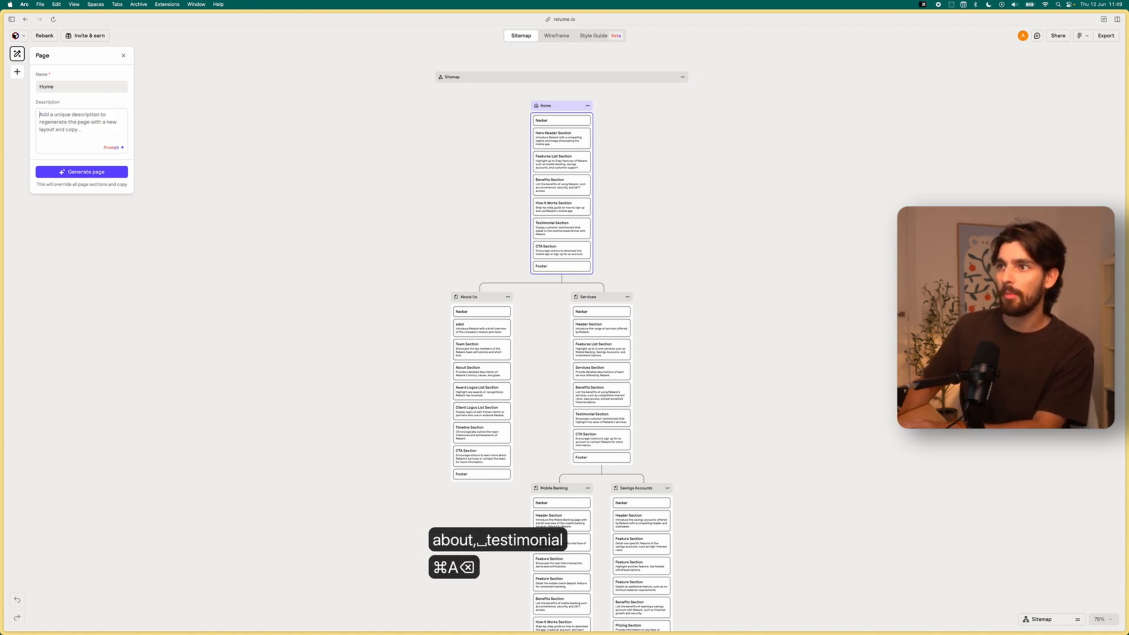
{"action": "mouse_move", "coordinate": [556, 36]}
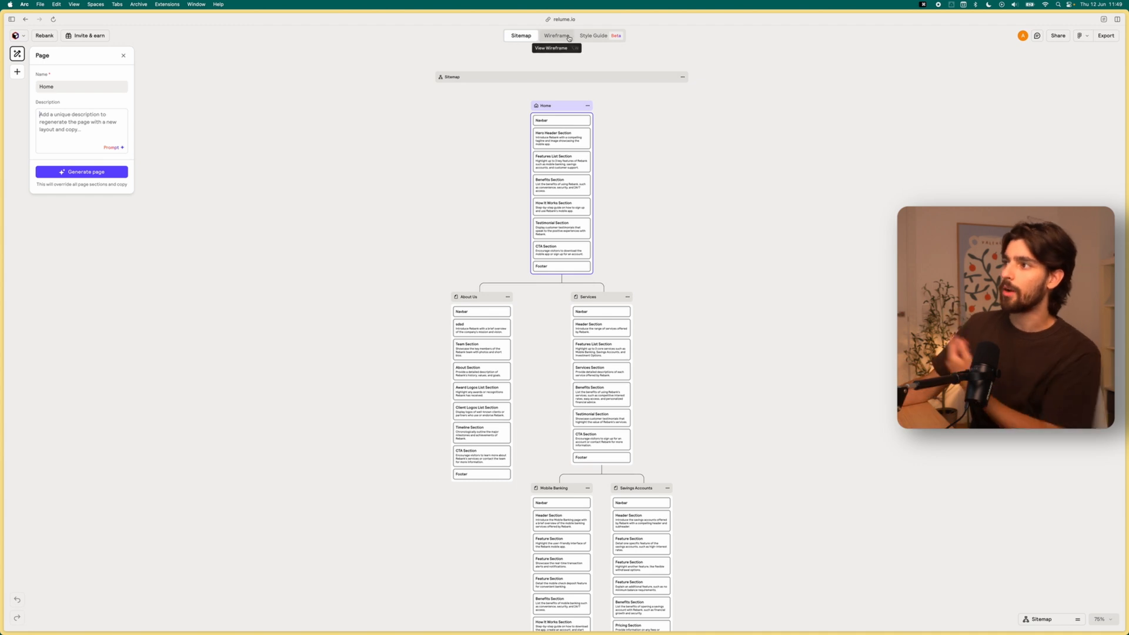
{"action": "left_click", "coordinate": [556, 35]}
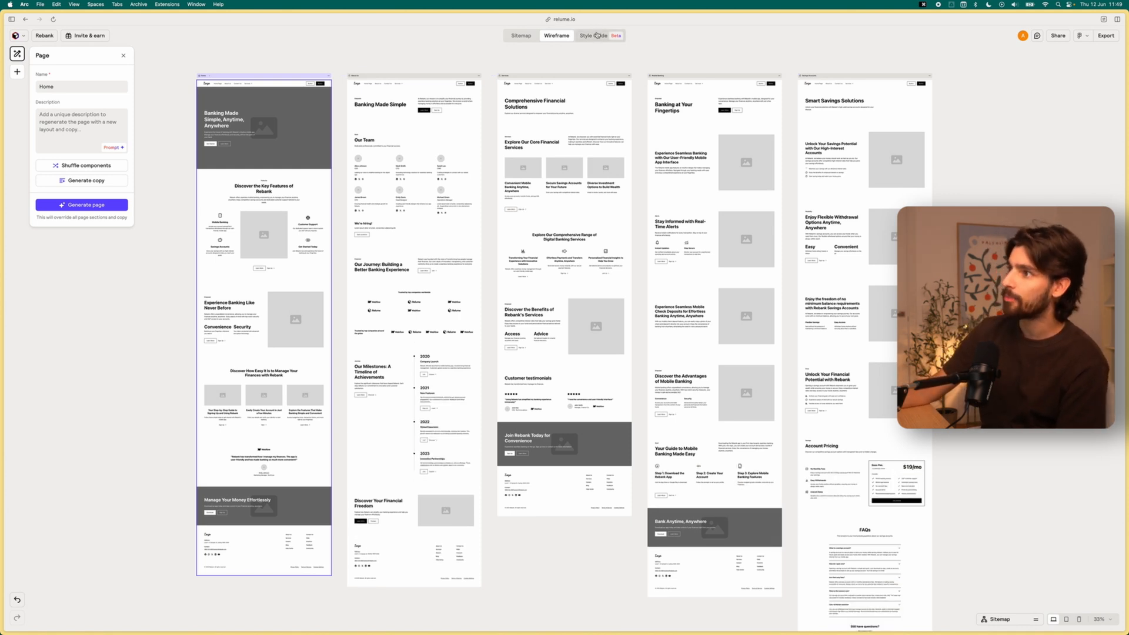
- Shuffle the style guide to a green/maroon palette with Hahmlet and Rubik fonts
{"action": "left_click", "coordinate": [593, 35]}
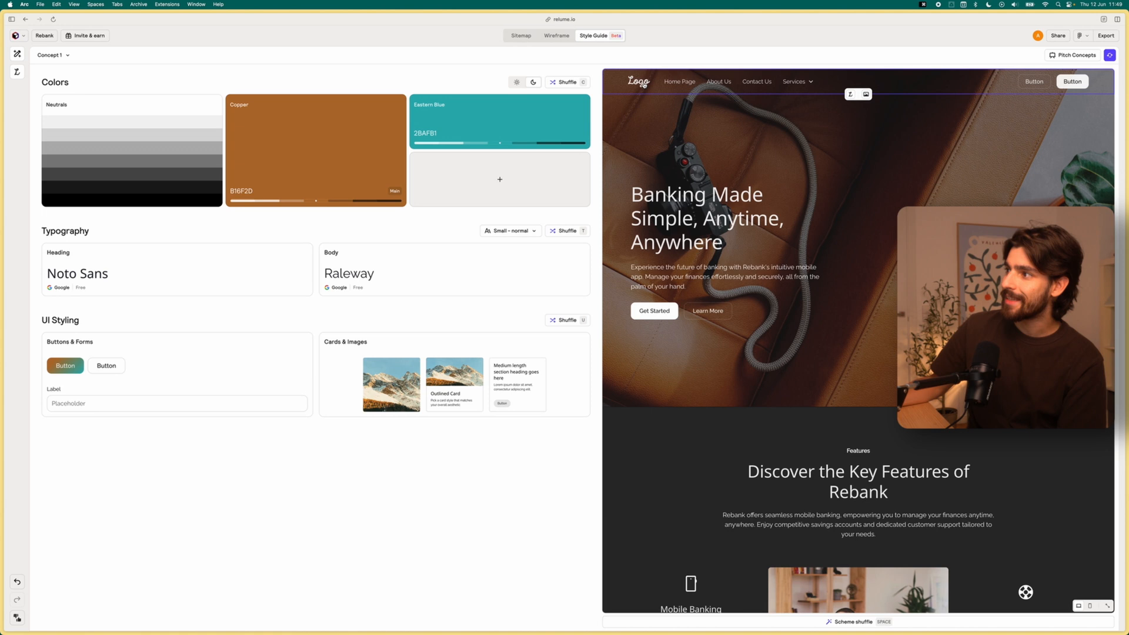
{"action": "scroll", "scroll_direction": "down", "scroll_amount": 3}
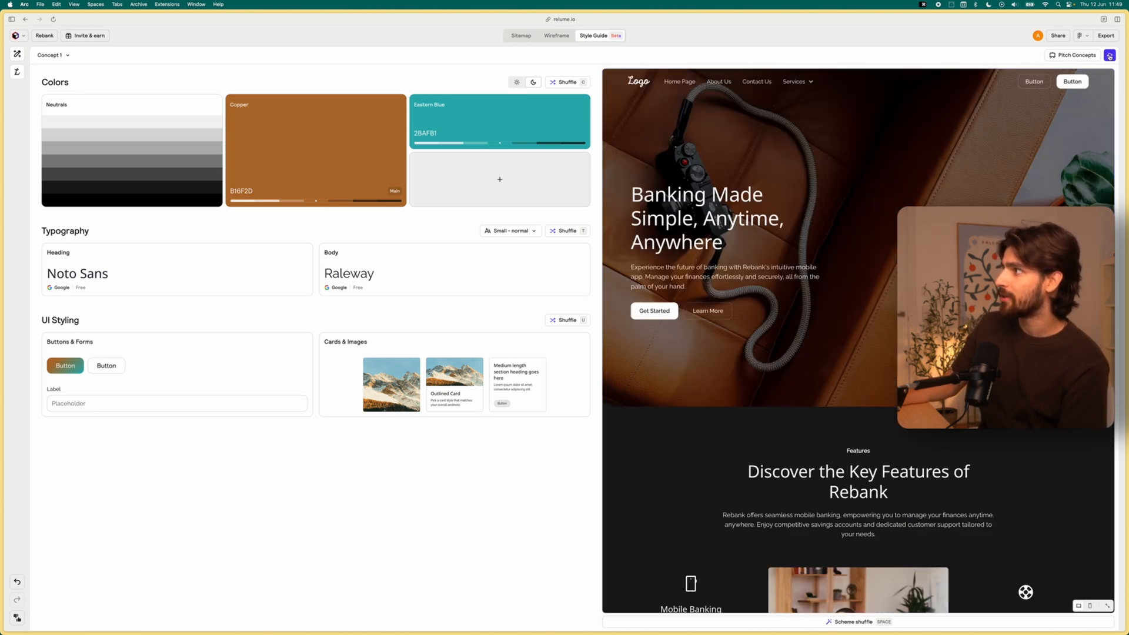
{"action": "left_click", "coordinate": [1107, 37]}
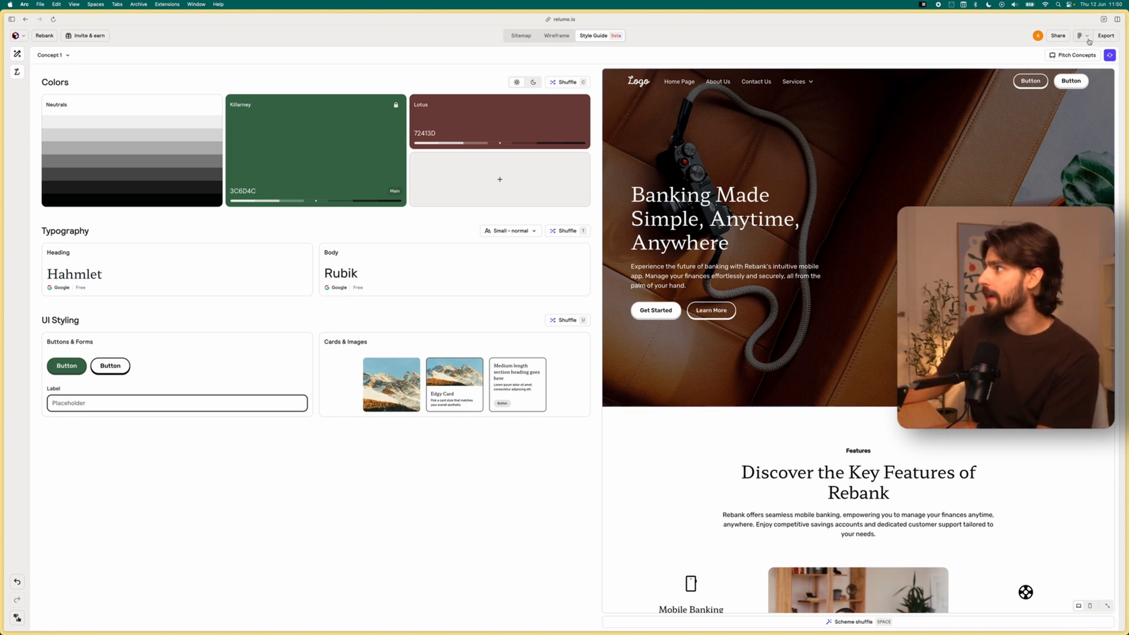
{"action": "left_click", "coordinate": [1106, 35]}
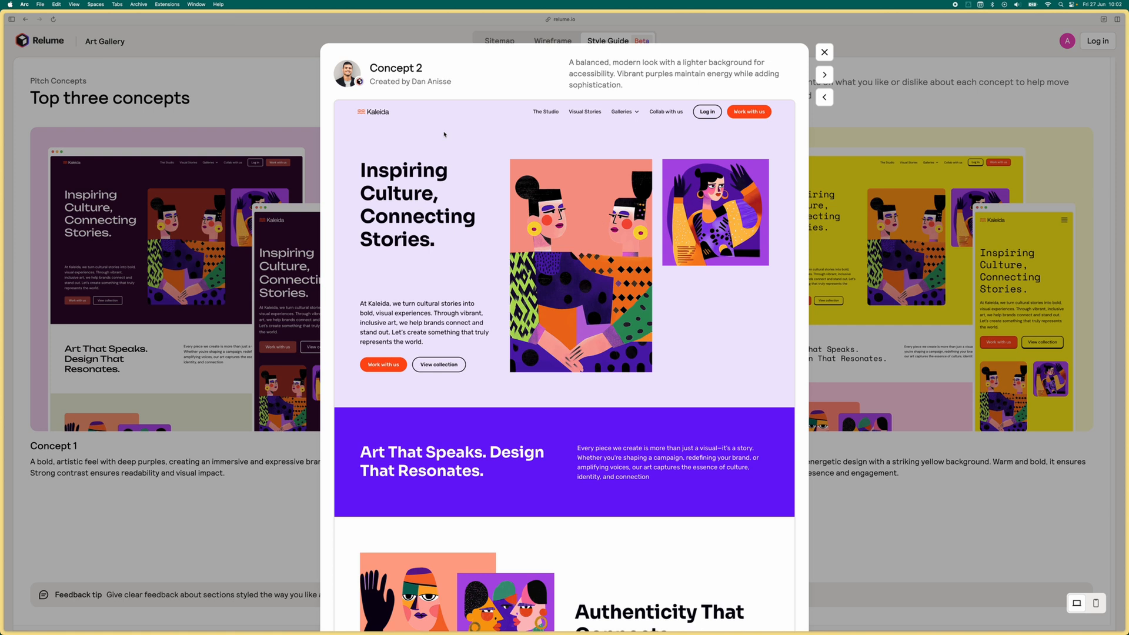
{"action": "mouse_move", "coordinate": [468, 144]}
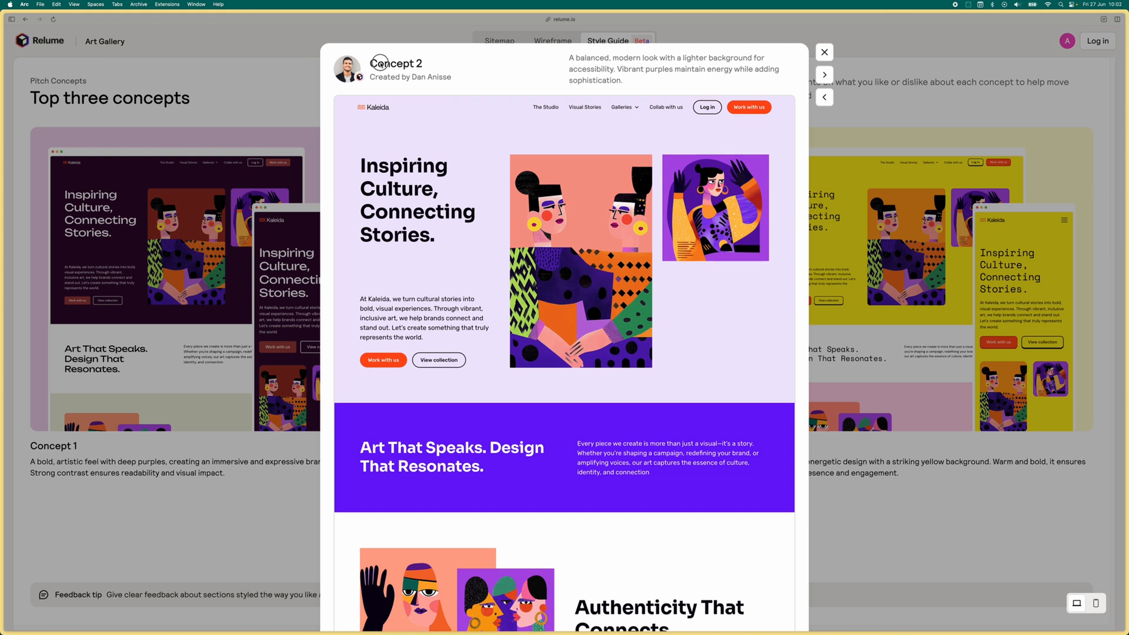
- Scroll through the Concept 2 preview and close it
{"action": "scroll", "scroll_direction": "down", "scroll_amount": 3}
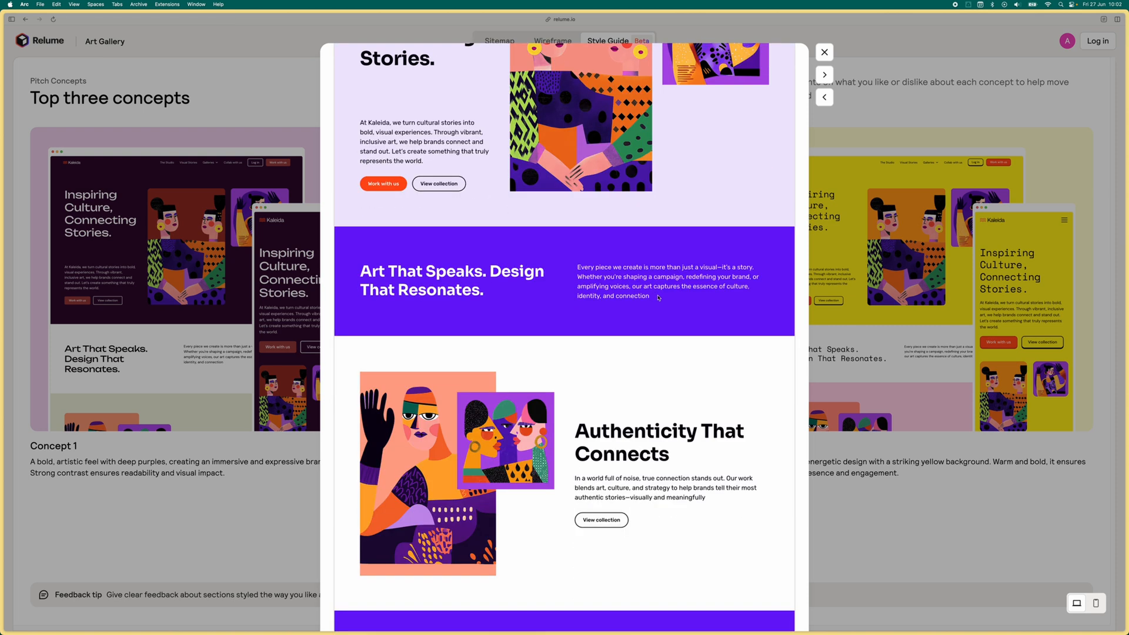
{"action": "scroll", "scroll_direction": "down", "scroll_amount": 3}
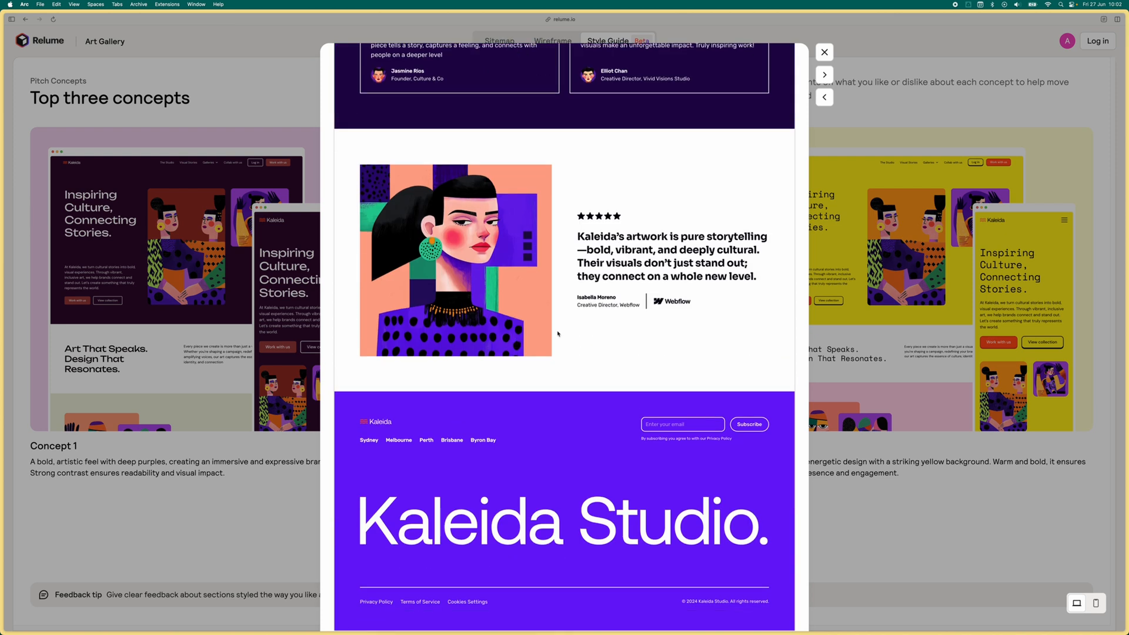
{"action": "scroll", "scroll_direction": "down", "scroll_amount": 3}
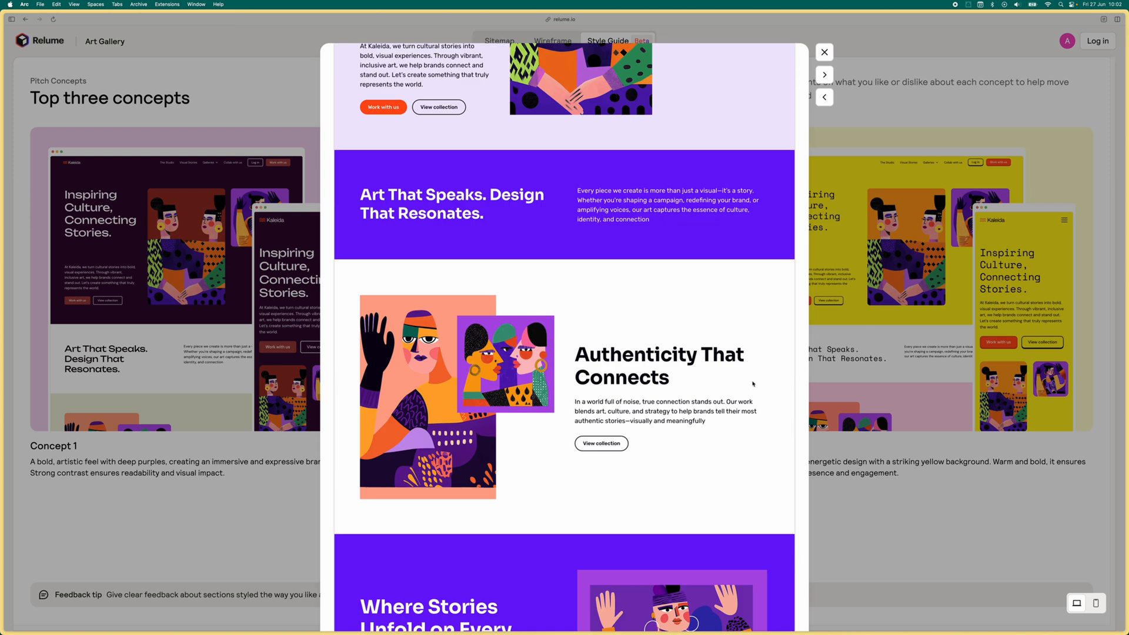
{"action": "left_click", "coordinate": [824, 52]}
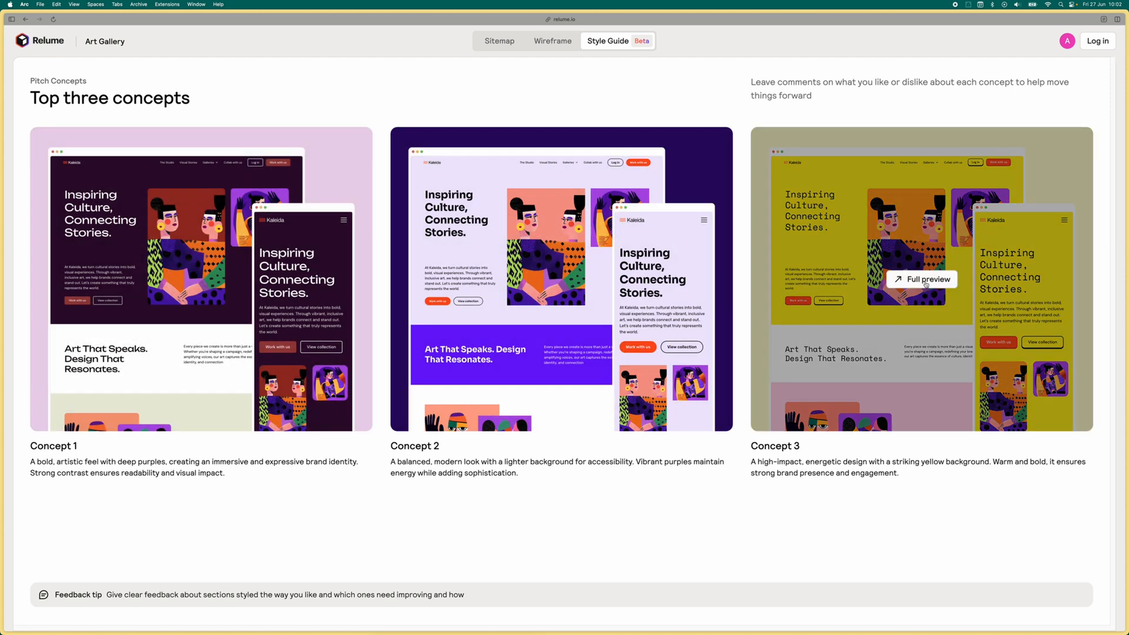
- Browse the full previews of Concept 3 and then Concept 1
{"action": "left_click", "coordinate": [926, 279]}
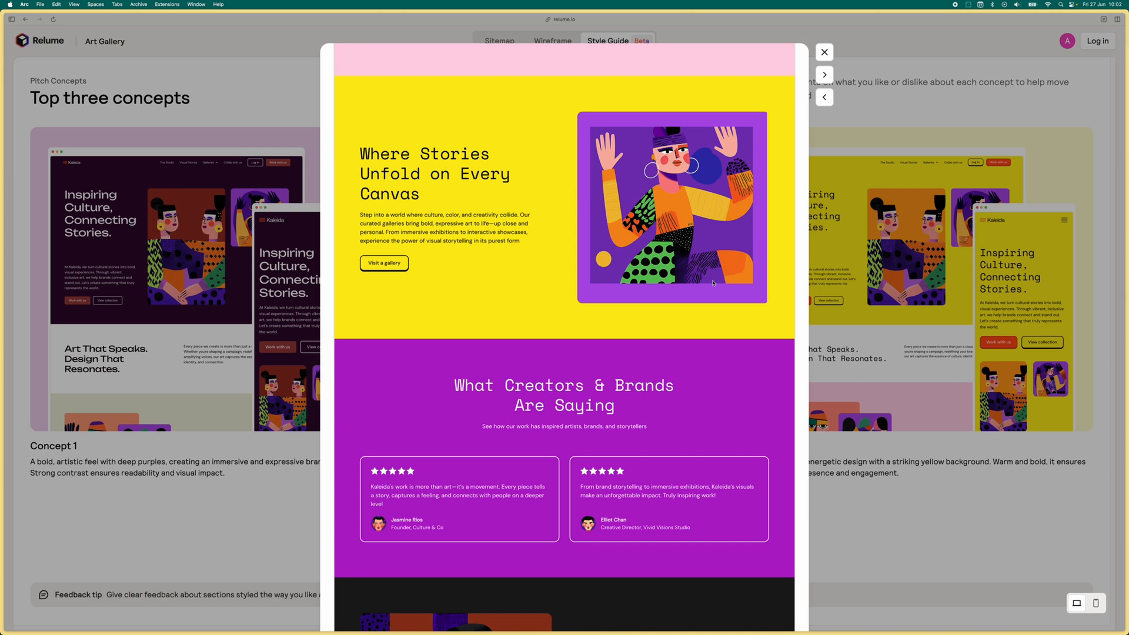
{"action": "scroll", "scroll_direction": "down", "scroll_amount": 3}
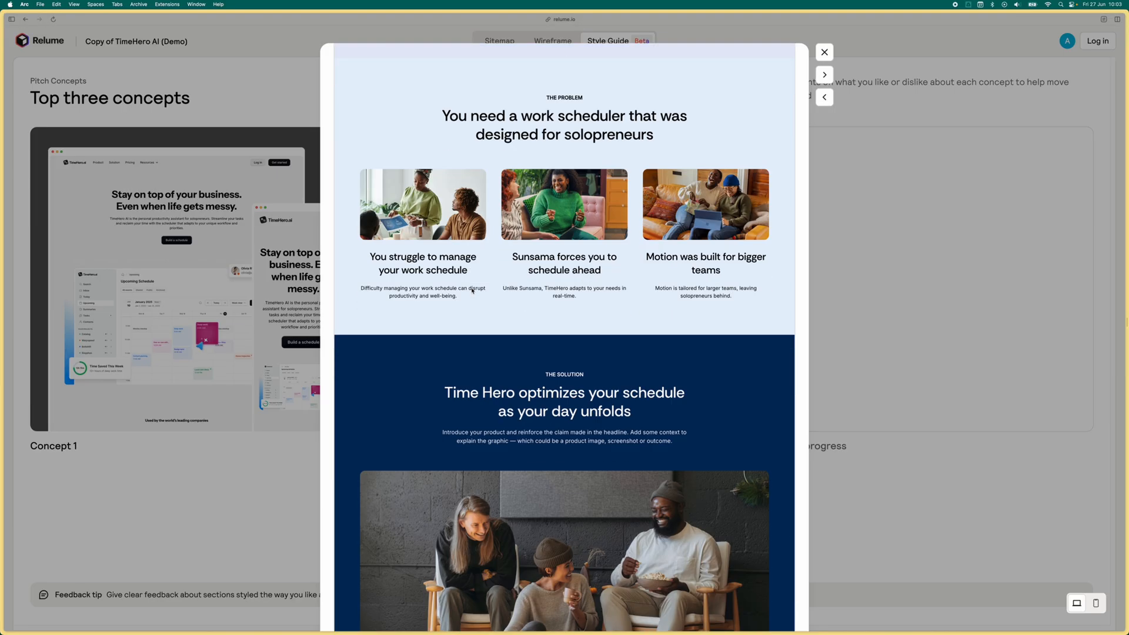
{"action": "scroll", "scroll_direction": "down", "scroll_amount": 3}
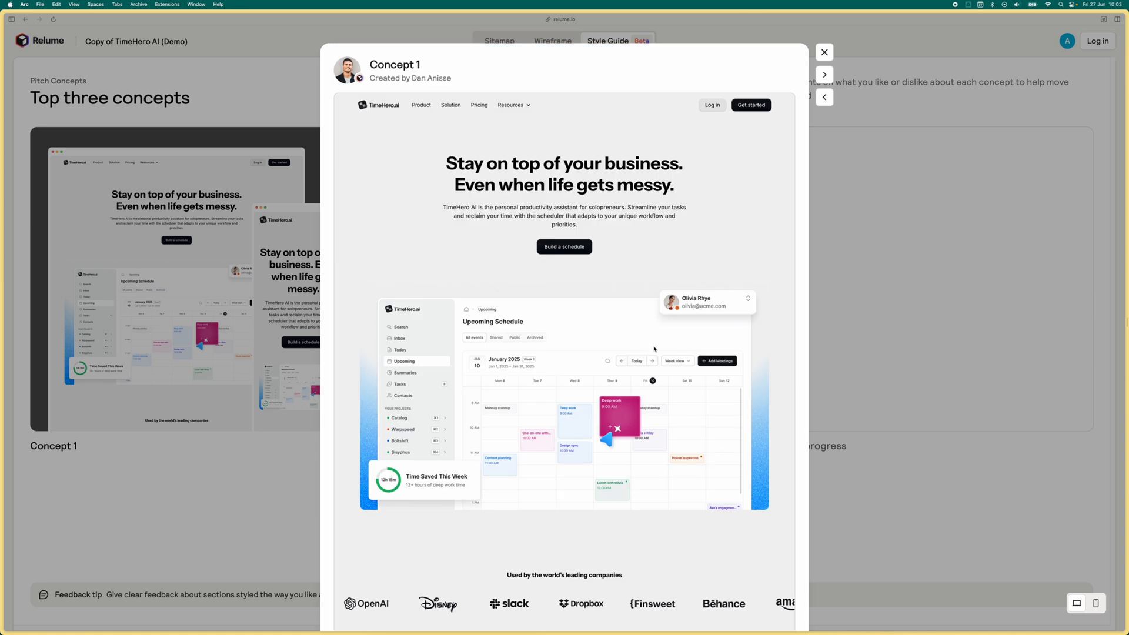
{"action": "mouse_move", "coordinate": [751, 247]}
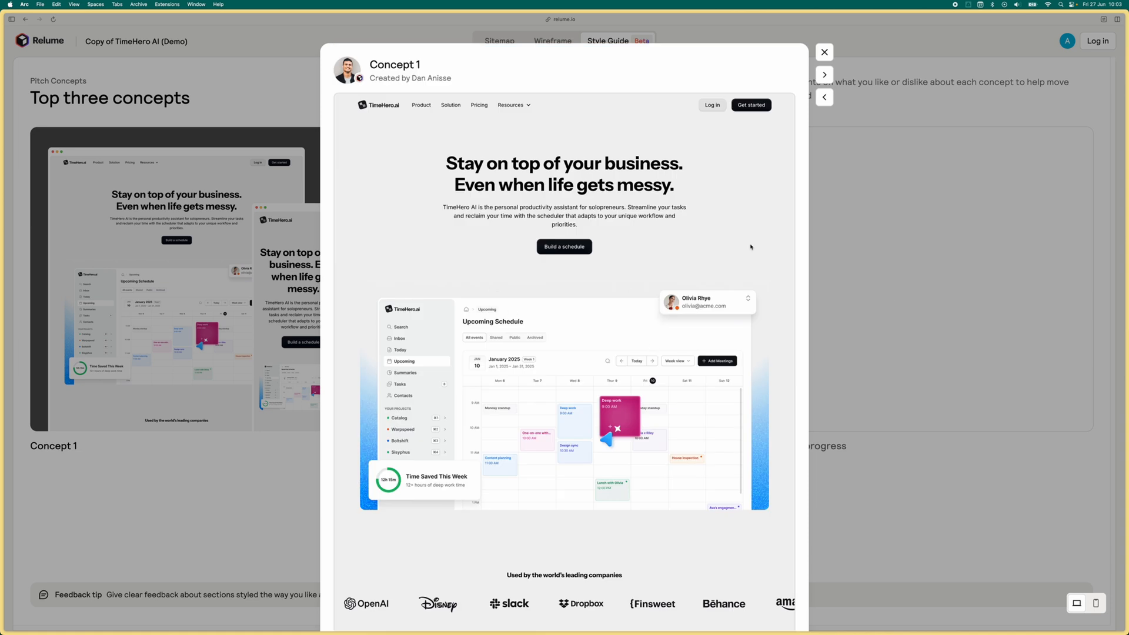
{"action": "scroll", "scroll_direction": "down", "scroll_amount": 3}
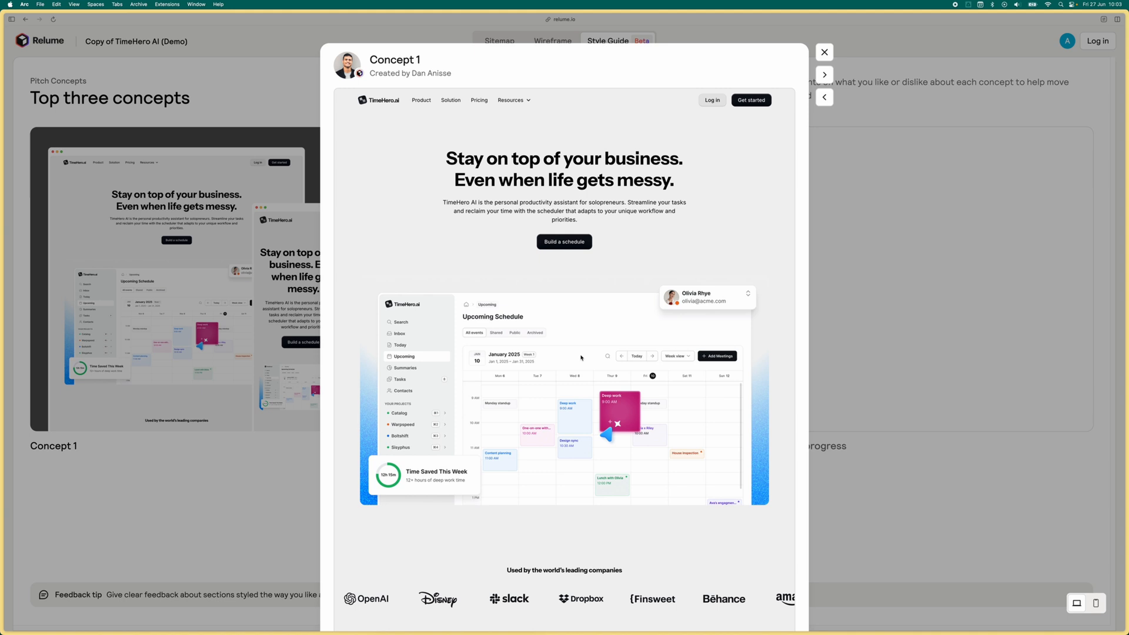
{"action": "mouse_move", "coordinate": [714, 412]}
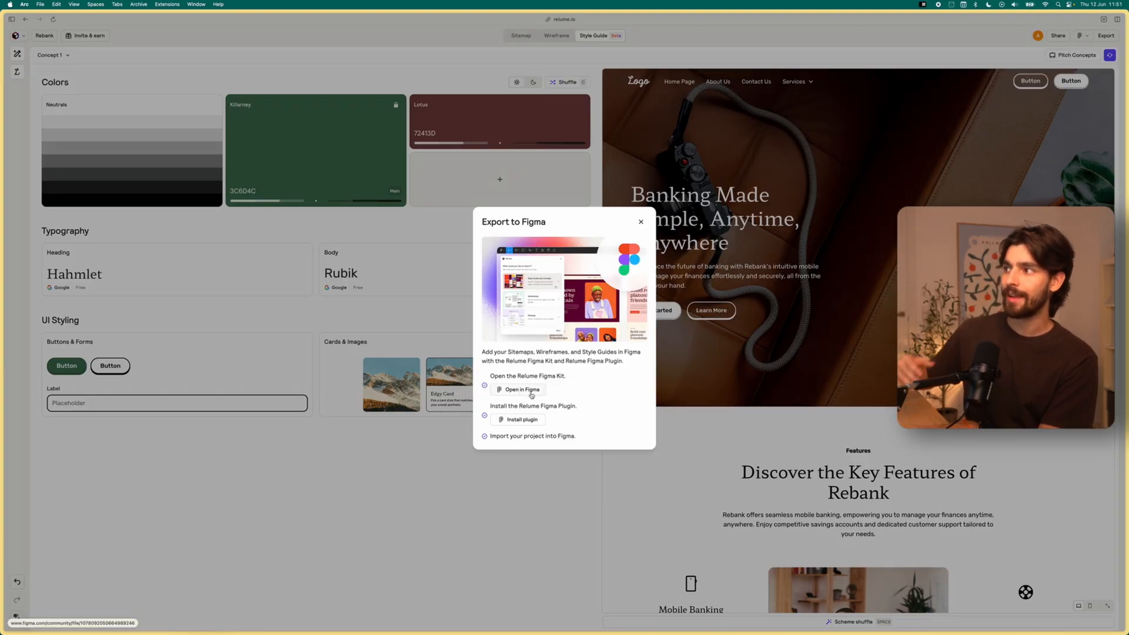
- Open the Relume Figma Kit v3.2 community file as an editable copy in drafts
{"action": "left_click", "coordinate": [521, 389]}
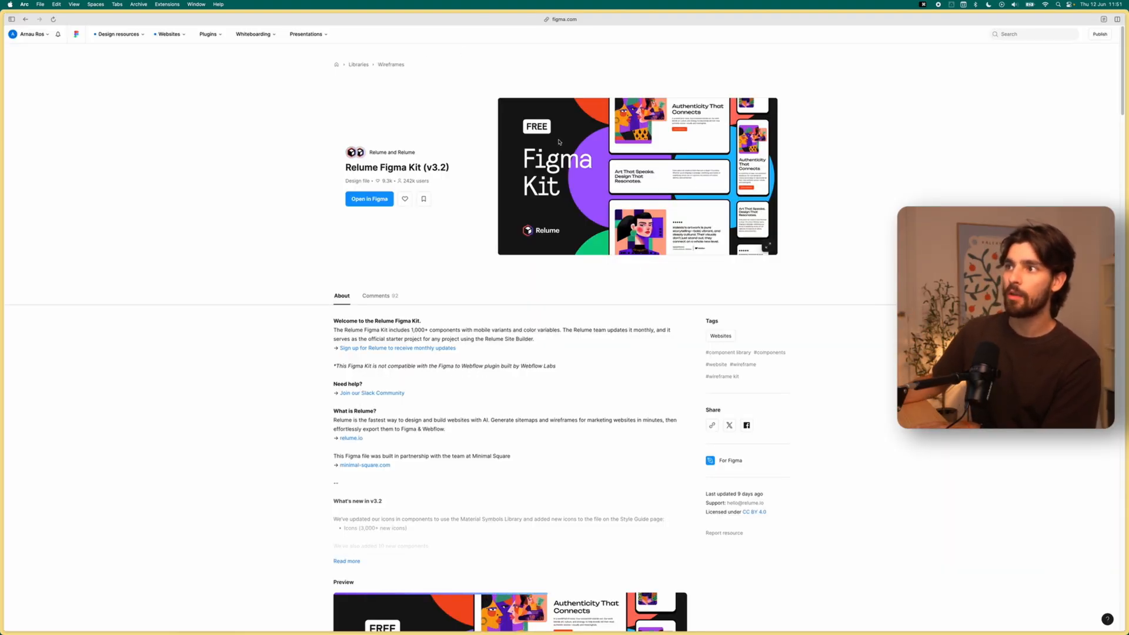
{"action": "left_click", "coordinate": [370, 199]}
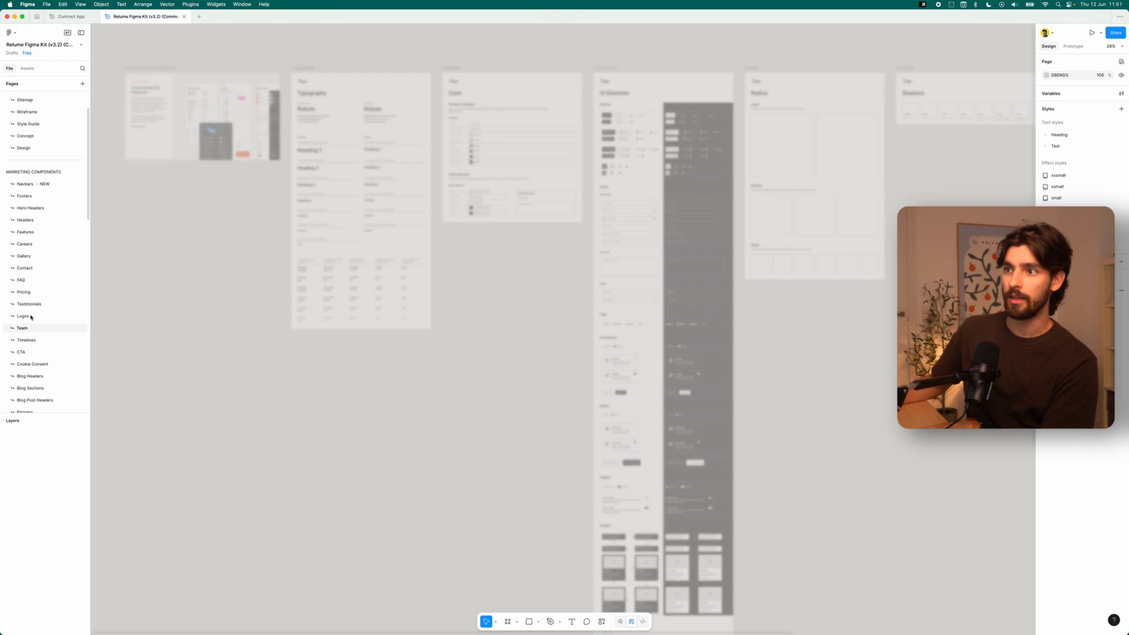
- Browse the Features component layouts and Style Guide boards, then bring up actions search
{"action": "left_click", "coordinate": [21, 328]}
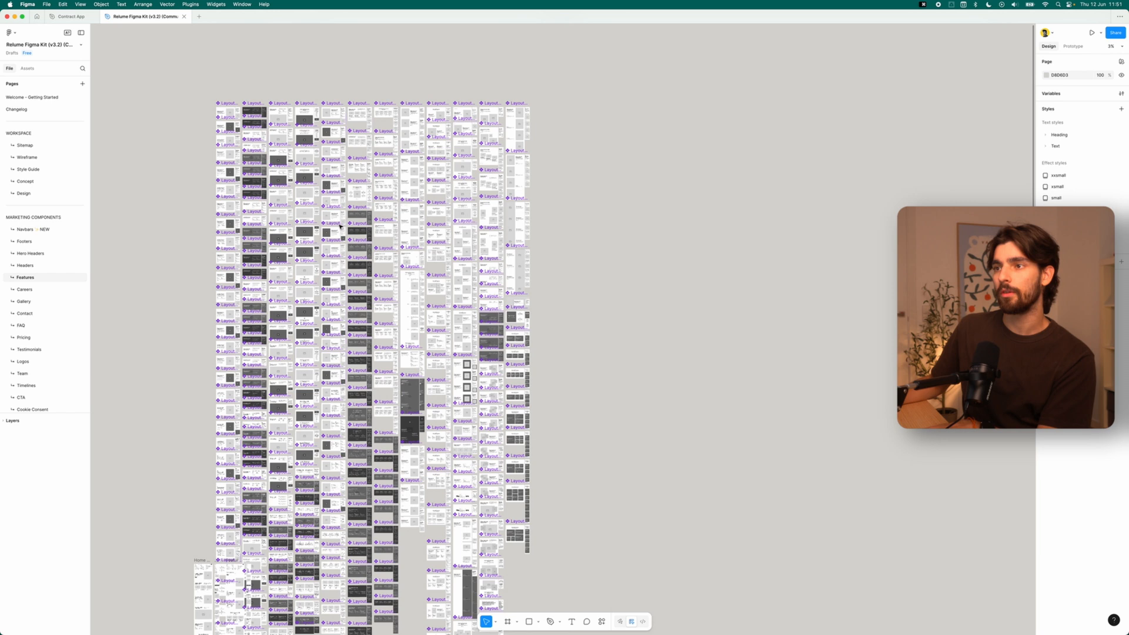
{"action": "scroll", "scroll_direction": "down", "scroll_amount": 3}
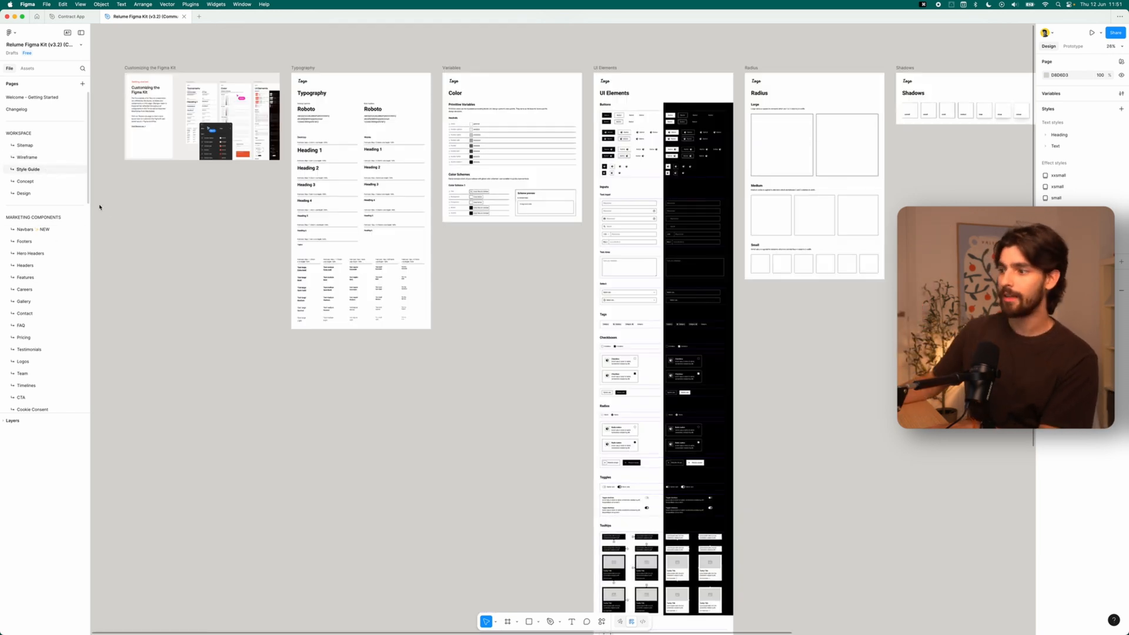
{"action": "left_click", "coordinate": [602, 622]}
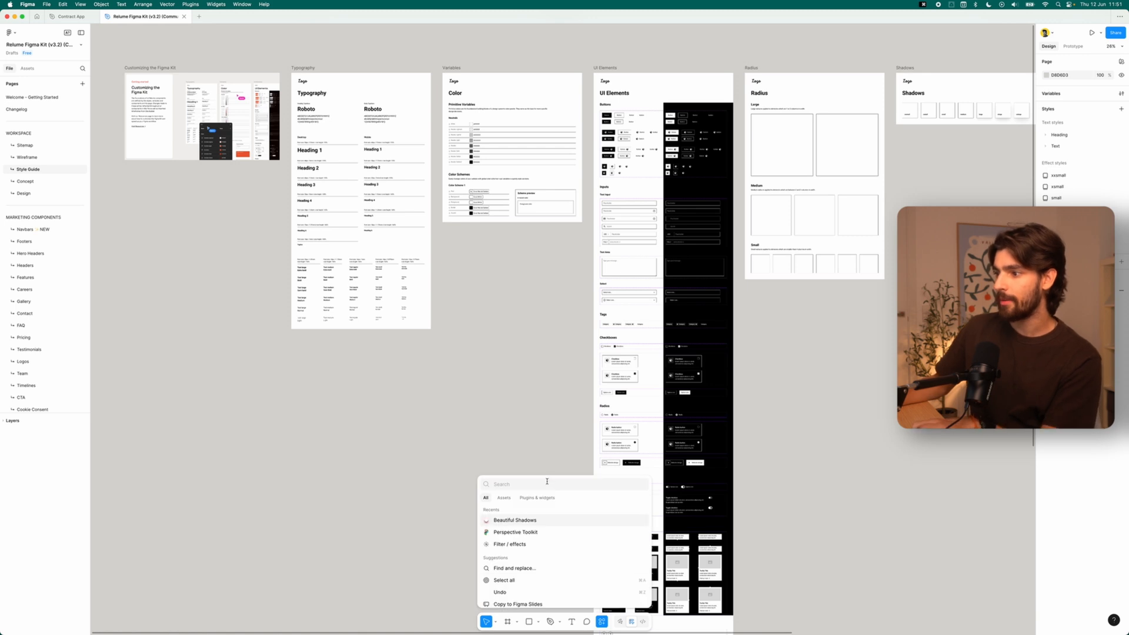
- Import the Rebank project's Concept 1 style guide and home page via the Relume plugin
{"action": "type", "text": "relume"}
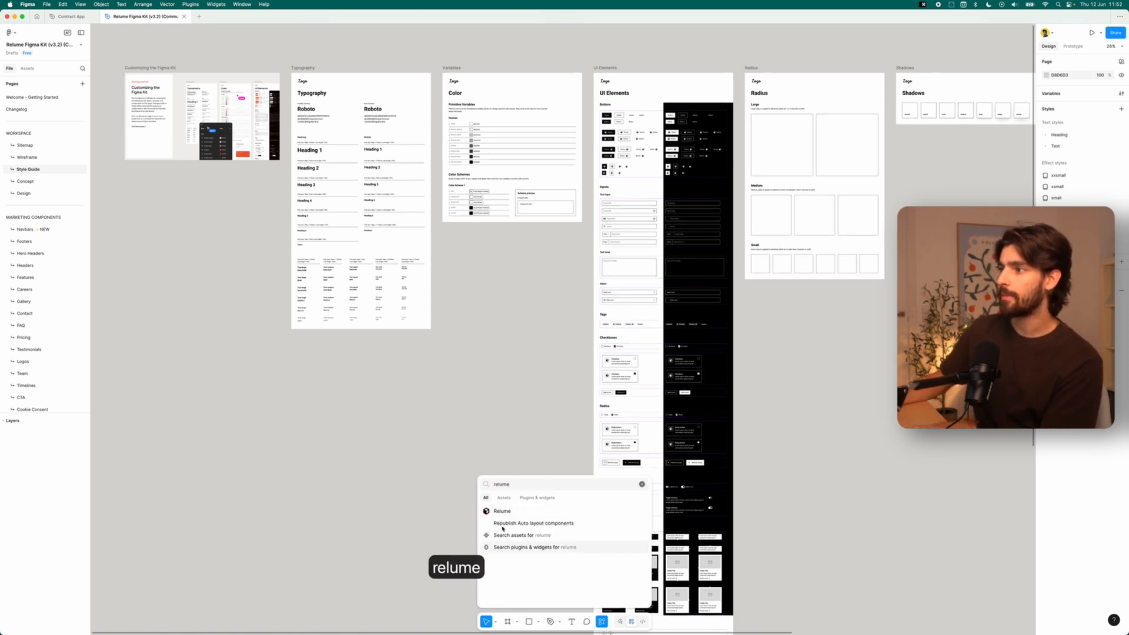
{"action": "left_click", "coordinate": [501, 510]}
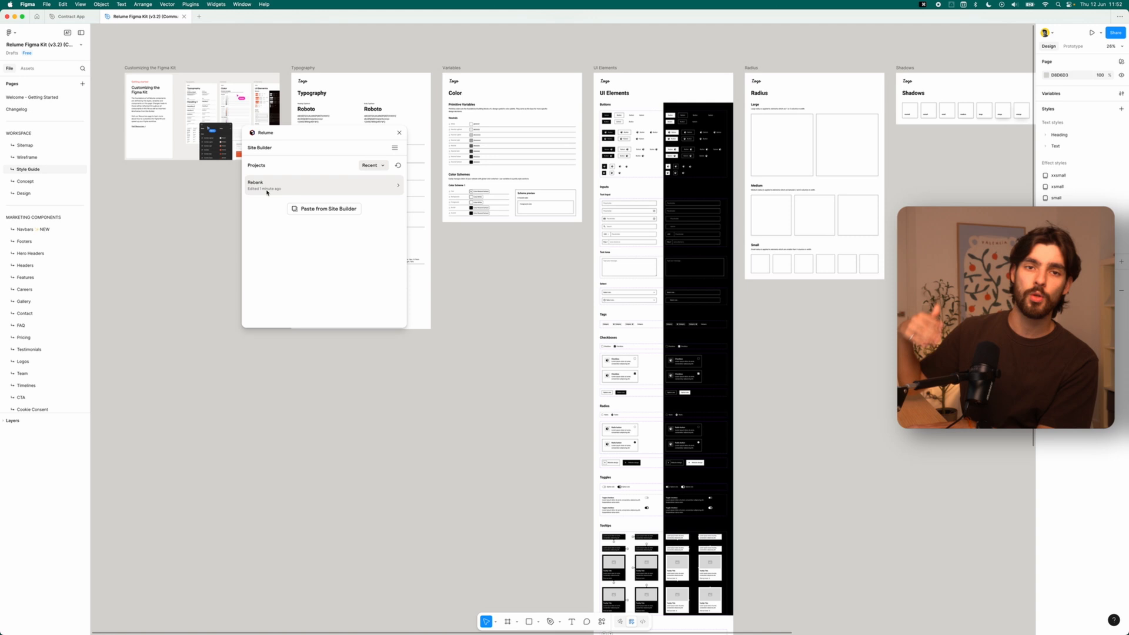
{"action": "left_click", "coordinate": [324, 185]}
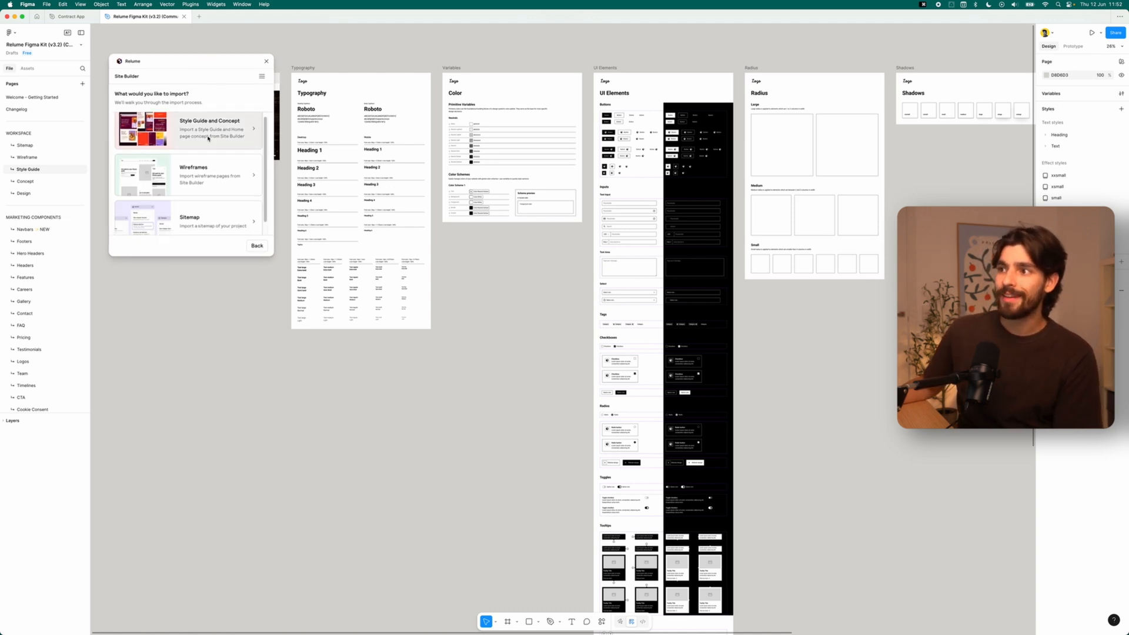
{"action": "left_click", "coordinate": [208, 129]}
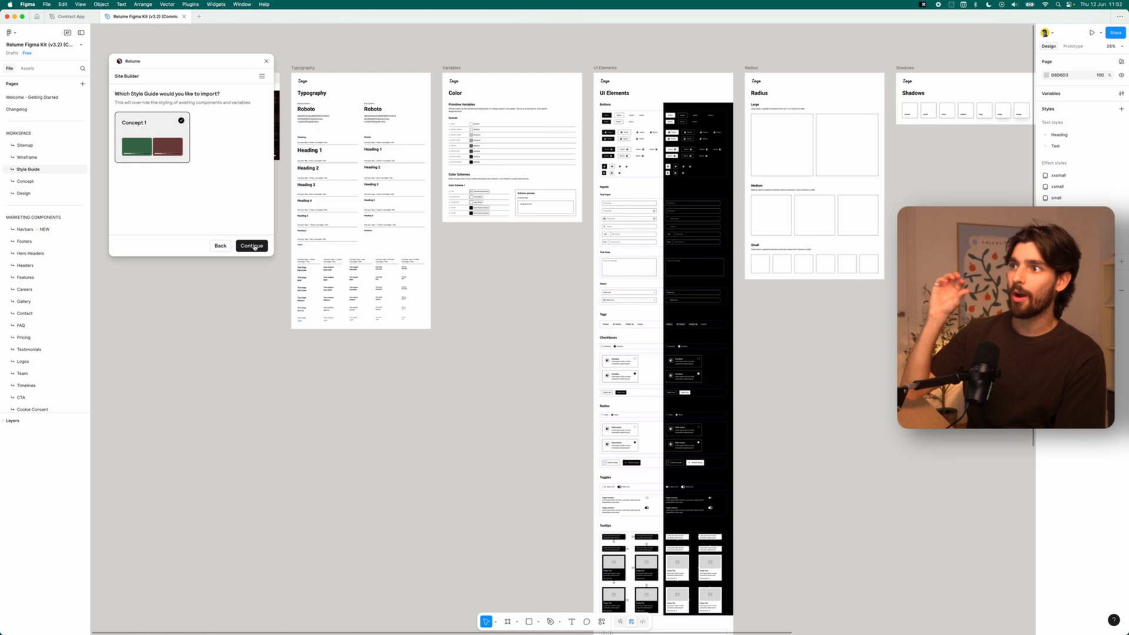
{"action": "left_click", "coordinate": [251, 246]}
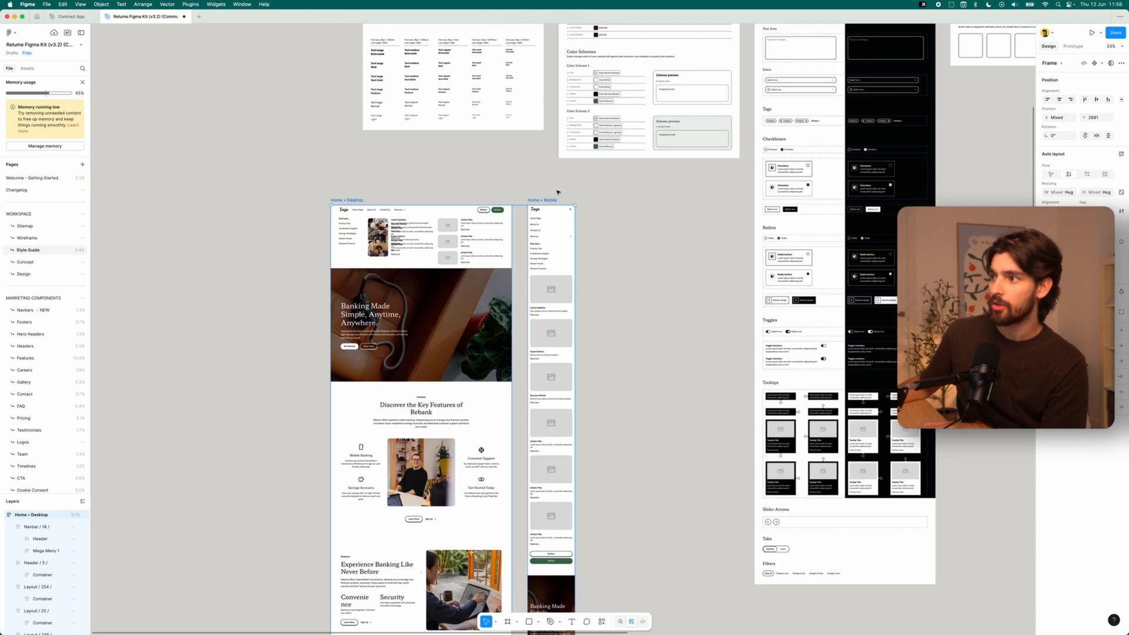
- Copy the Home - Desktop frame into a new Figma Sites file
{"action": "scroll", "scroll_direction": "down", "scroll_amount": 3}
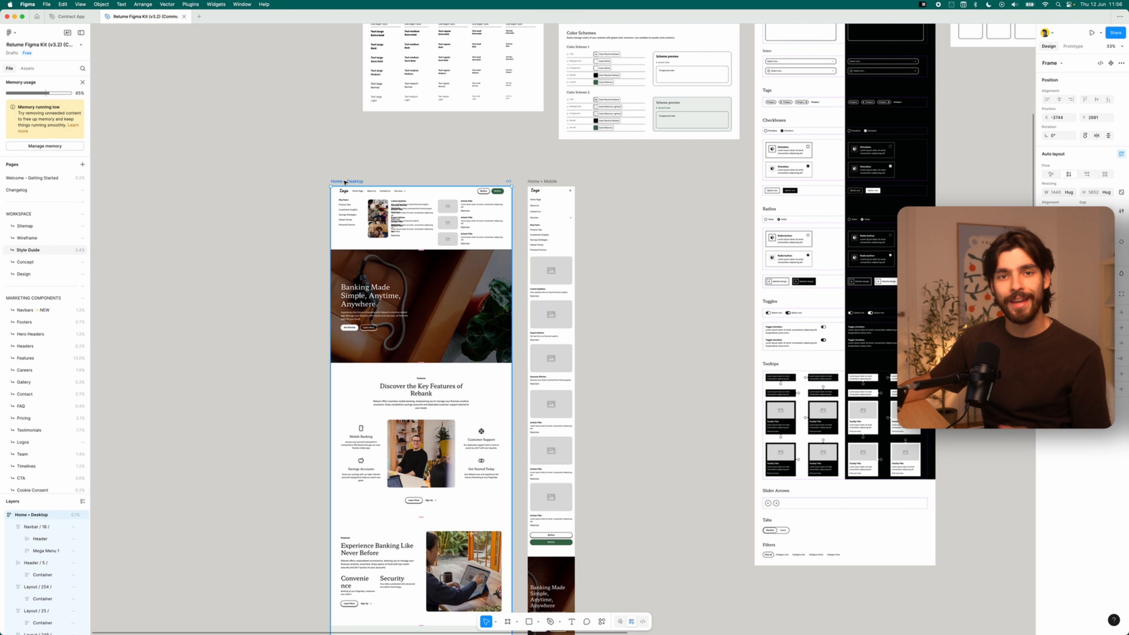
{"action": "right_click", "coordinate": [344, 181]}
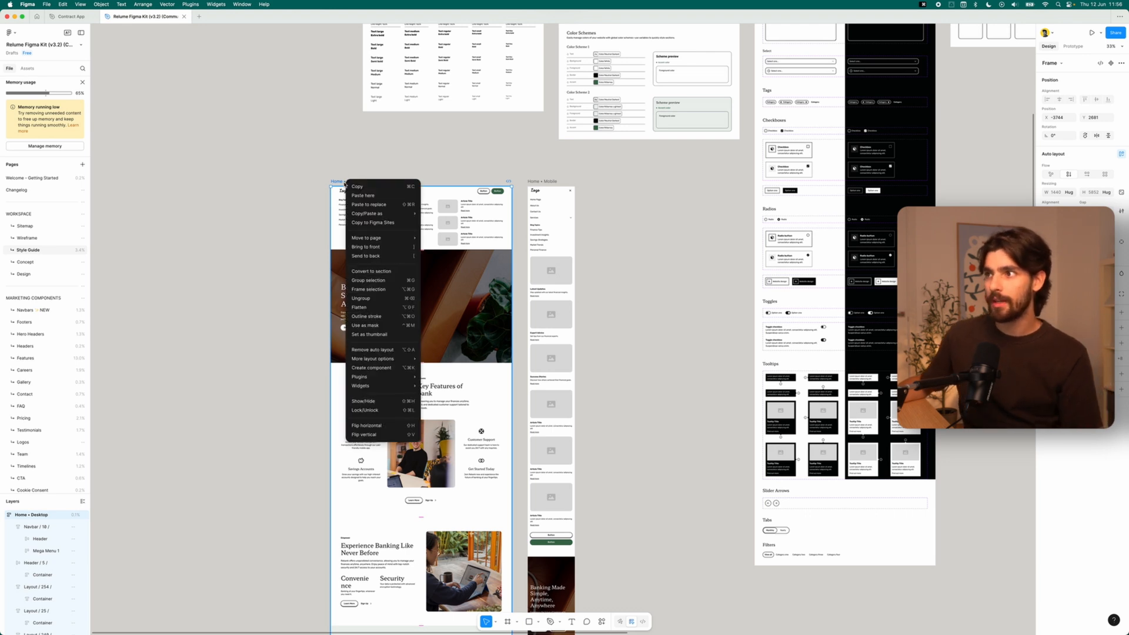
{"action": "mouse_move", "coordinate": [372, 324]}
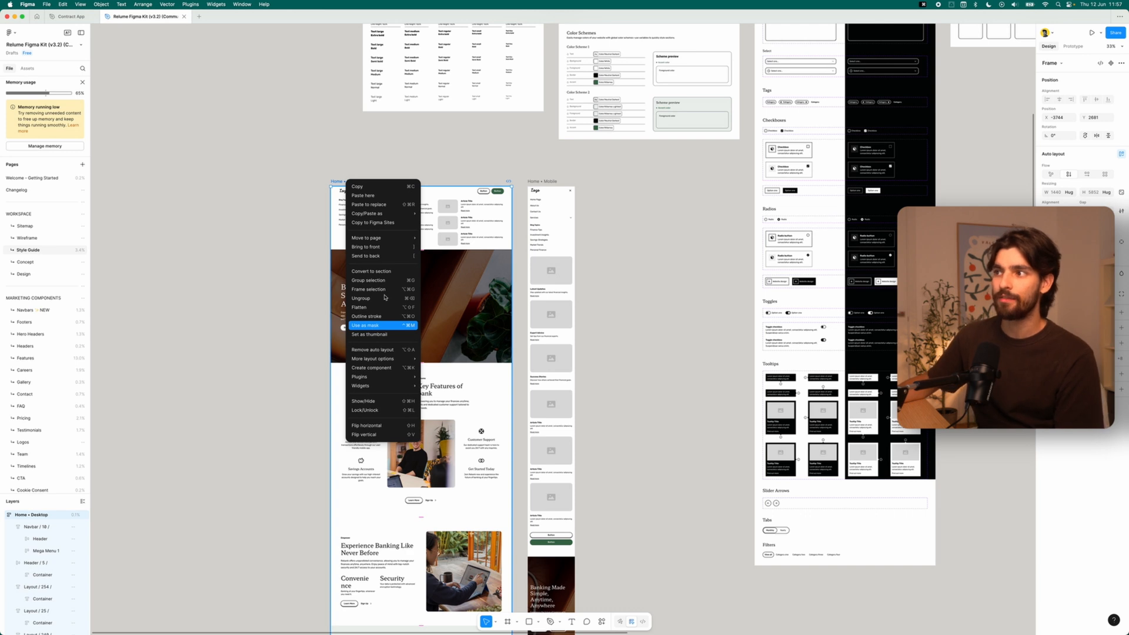
{"action": "mouse_move", "coordinate": [381, 223]}
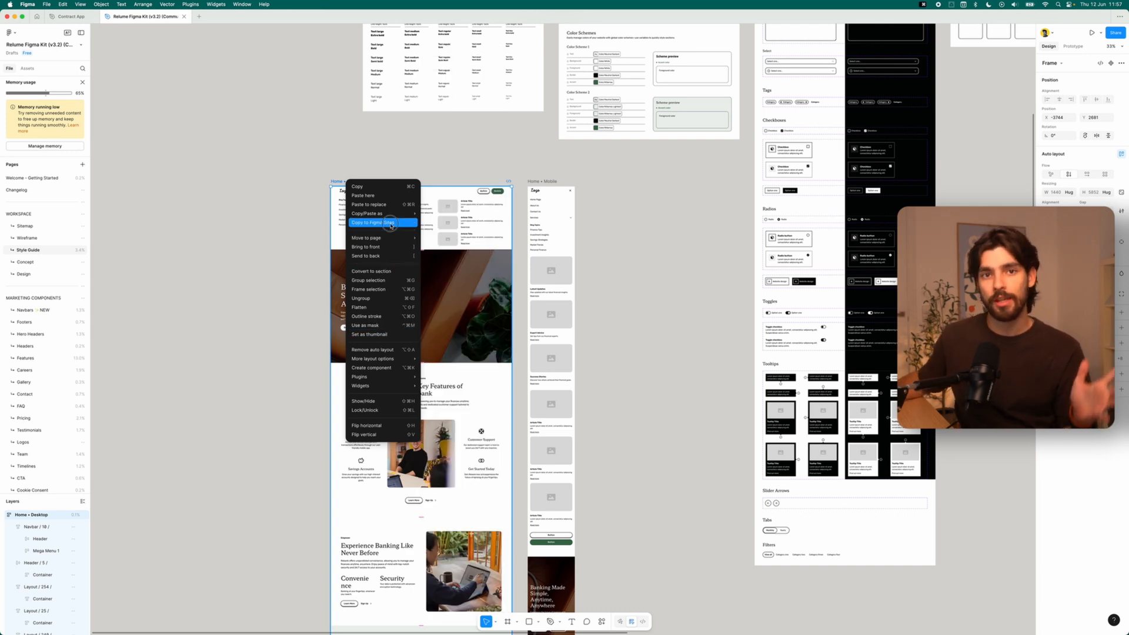
{"action": "left_click", "coordinate": [382, 222]}
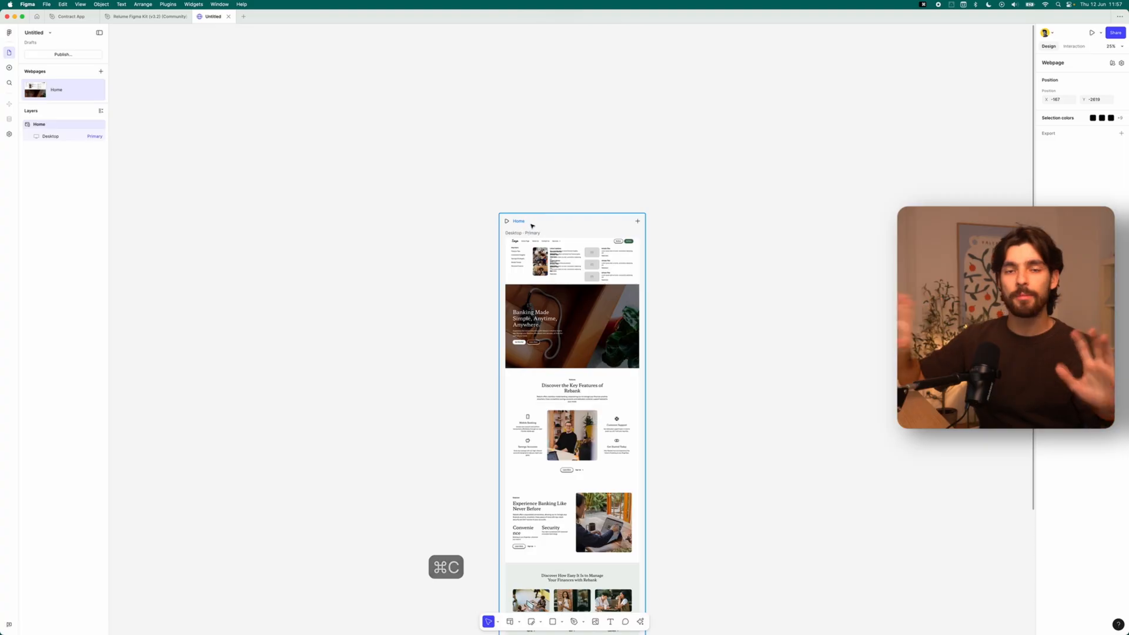
- Paste the Home - Mobile frame onto the Sites Home webpage beside the desktop layout
{"action": "key", "text": "cmd+v"}
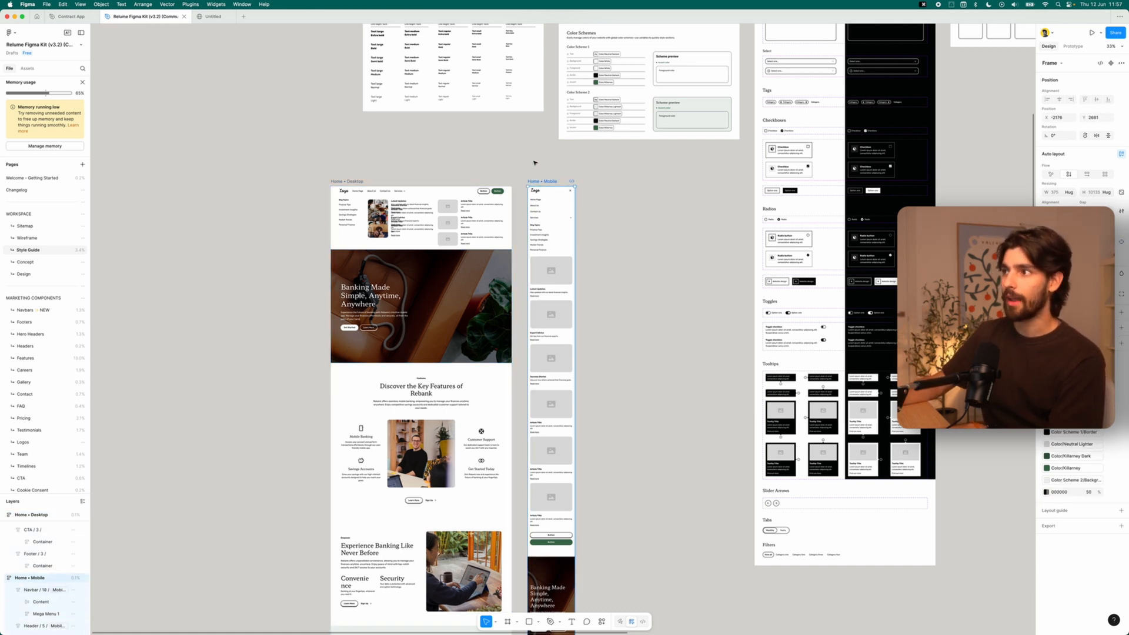
{"action": "left_click", "coordinate": [211, 16]}
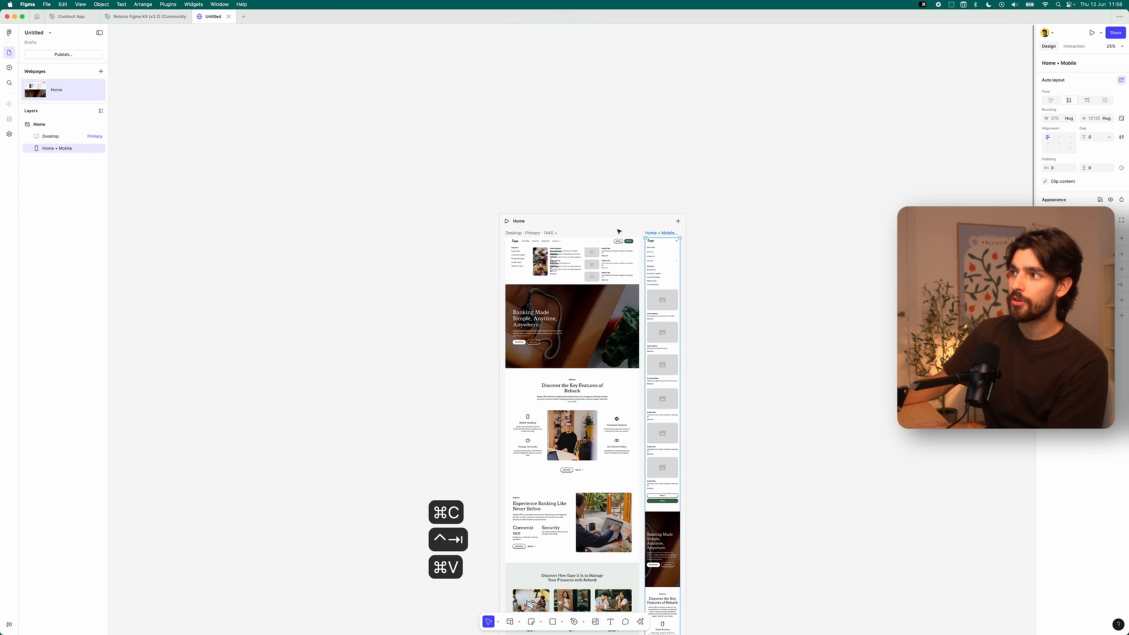
{"action": "key", "text": "cmd+v"}
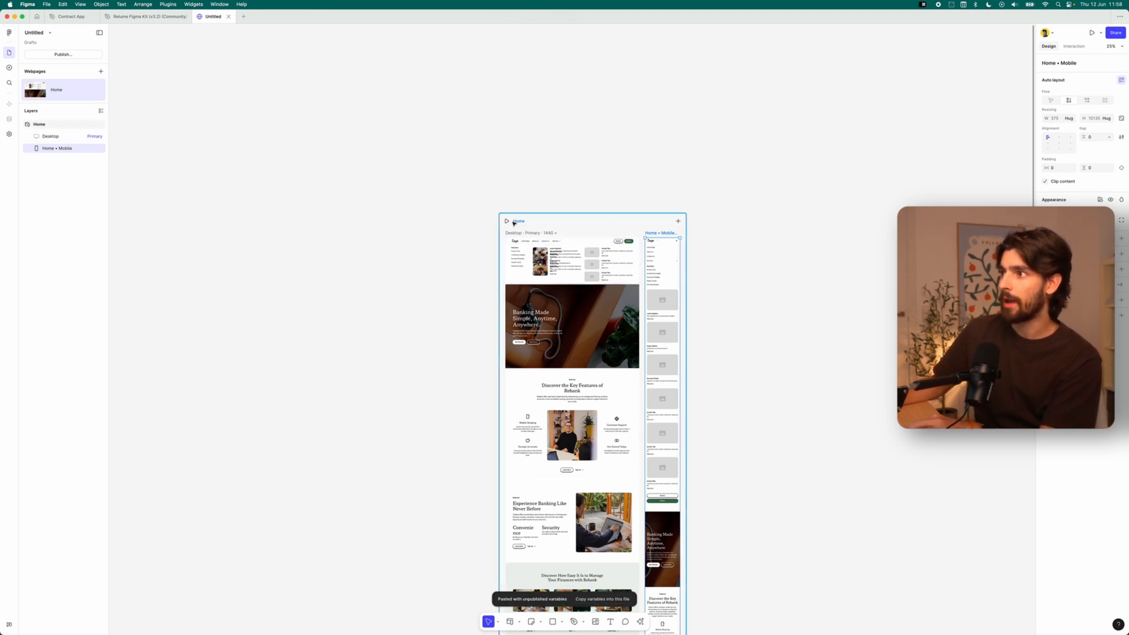
{"action": "left_click", "coordinate": [506, 221]}
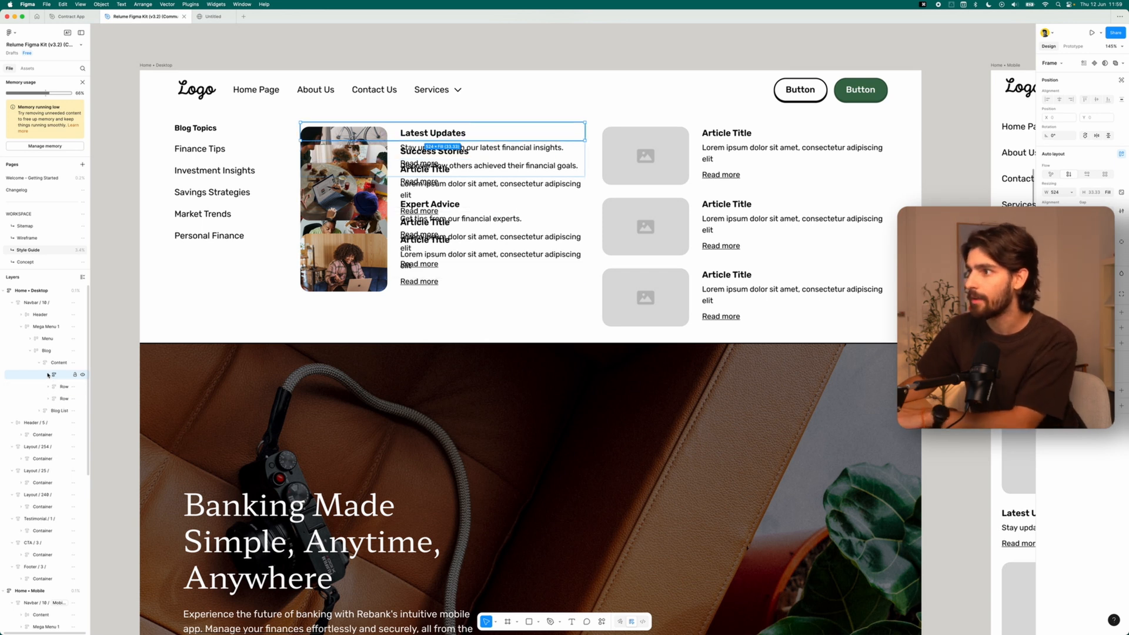
{"action": "left_click", "coordinate": [212, 16]}
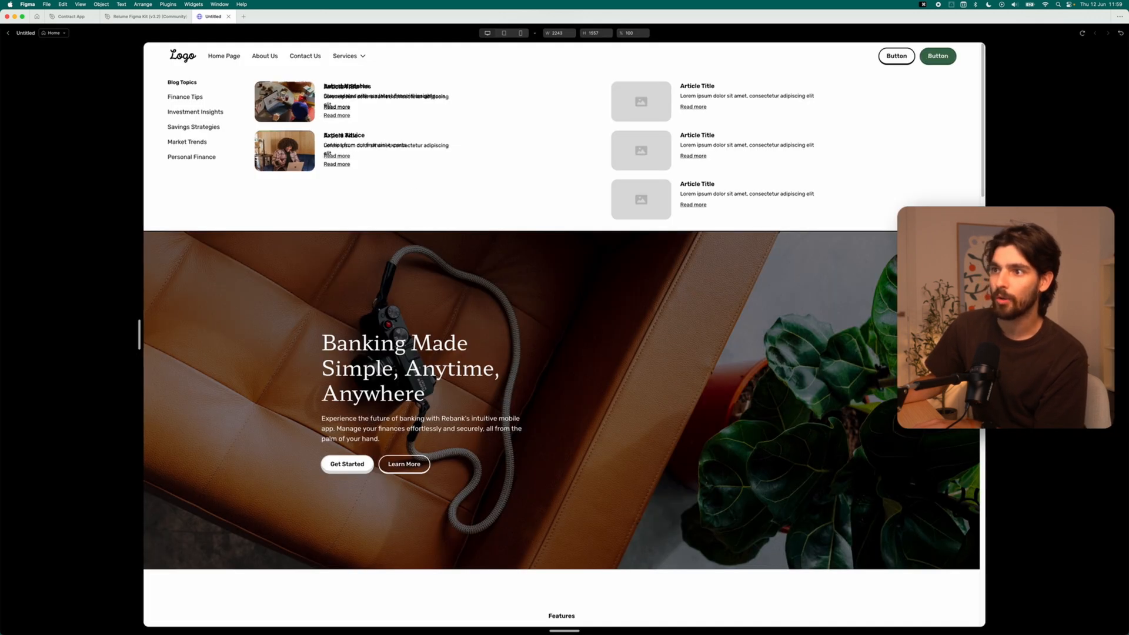
{"action": "scroll", "scroll_direction": "down", "scroll_amount": 3}
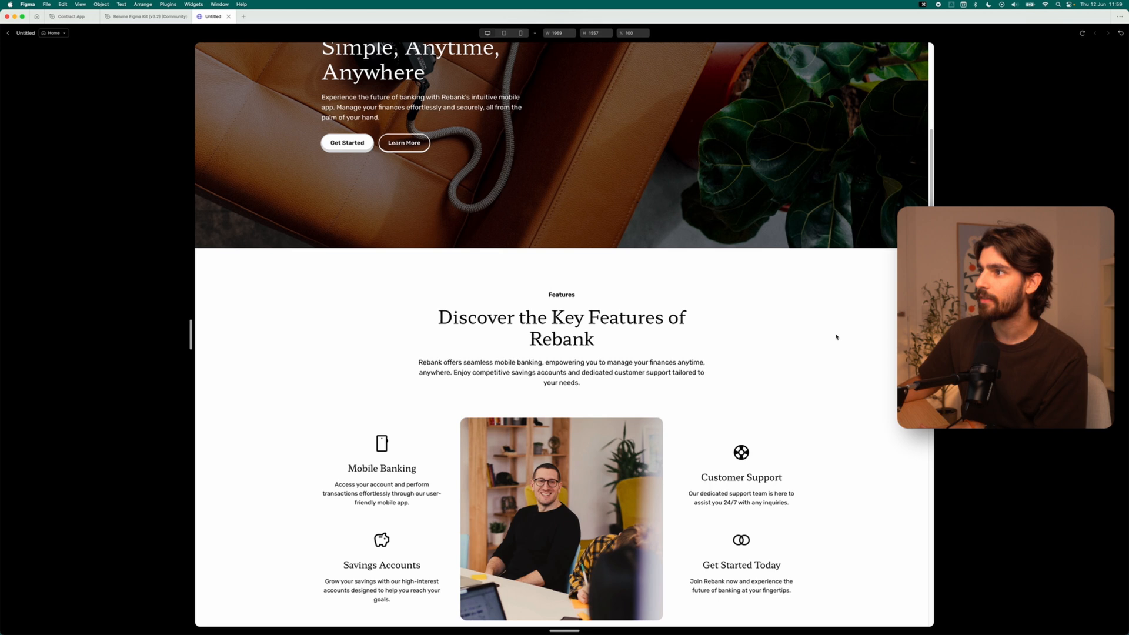
{"action": "scroll", "scroll_direction": "down", "scroll_amount": 3}
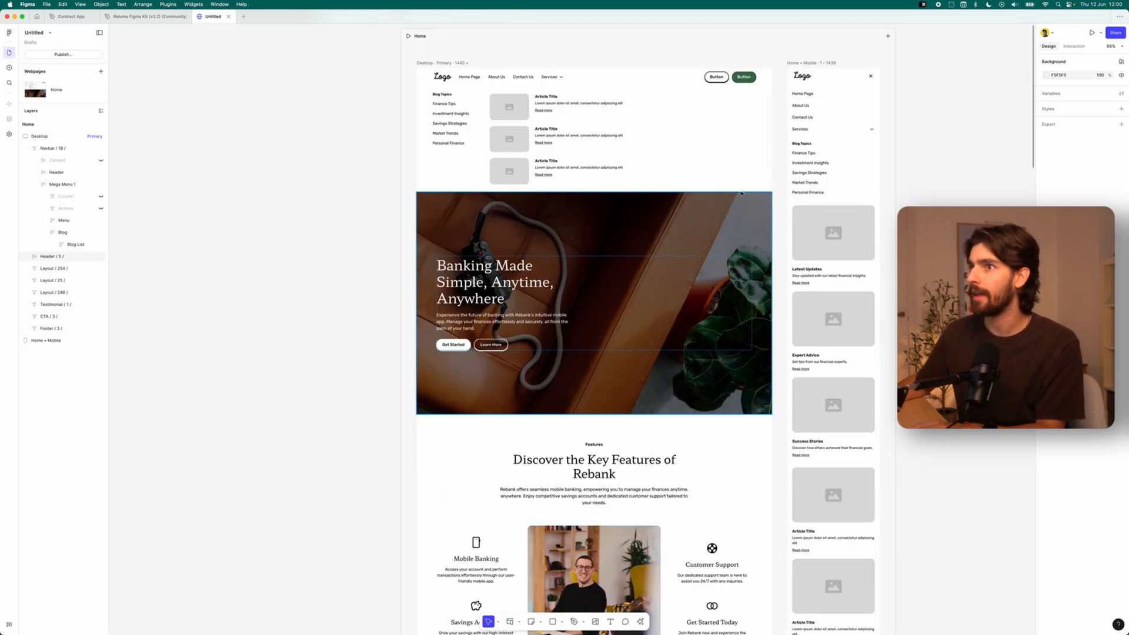
- Publish the Untitled banking site from the Publish site panel
{"action": "left_click", "coordinate": [62, 55]}
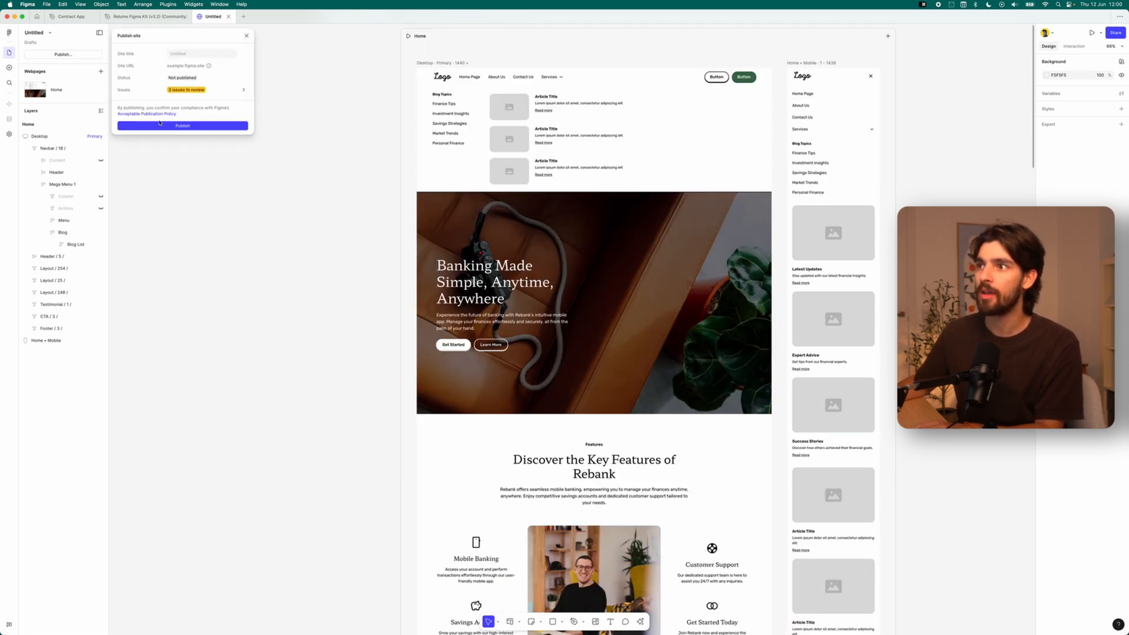
{"action": "left_click", "coordinate": [181, 126]}
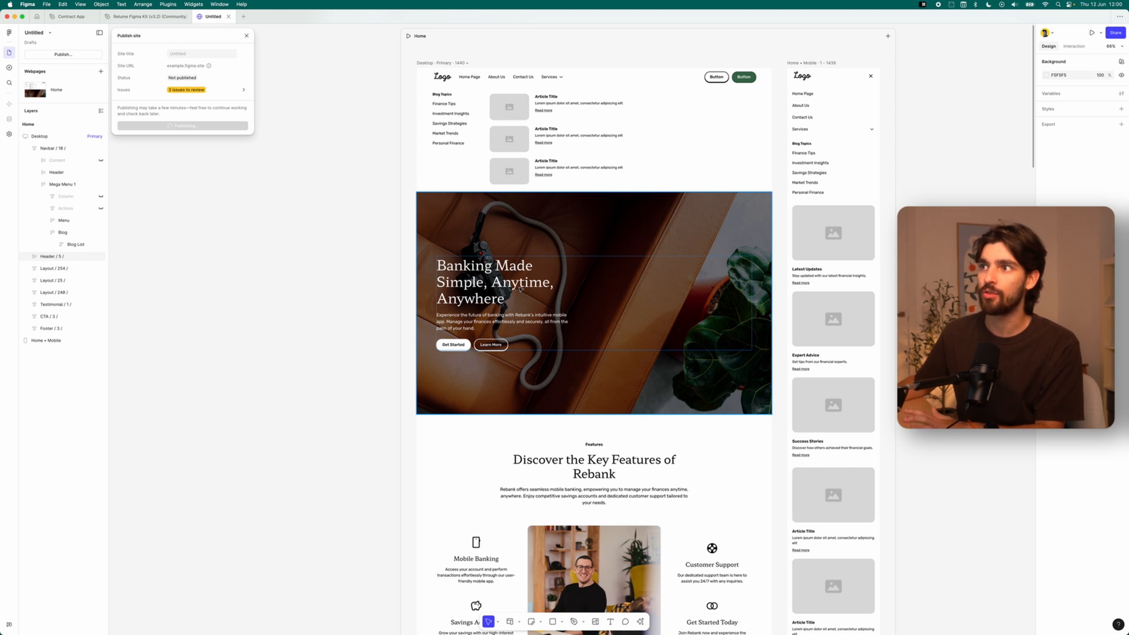